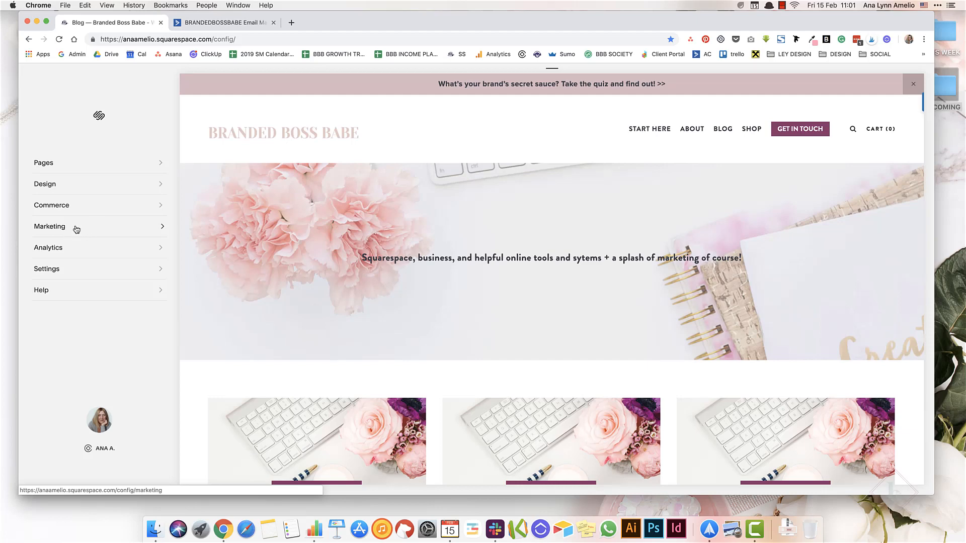
Open Marketing > Promotional Pop-Up to preview the brand quiz pop-up
click(49, 226)
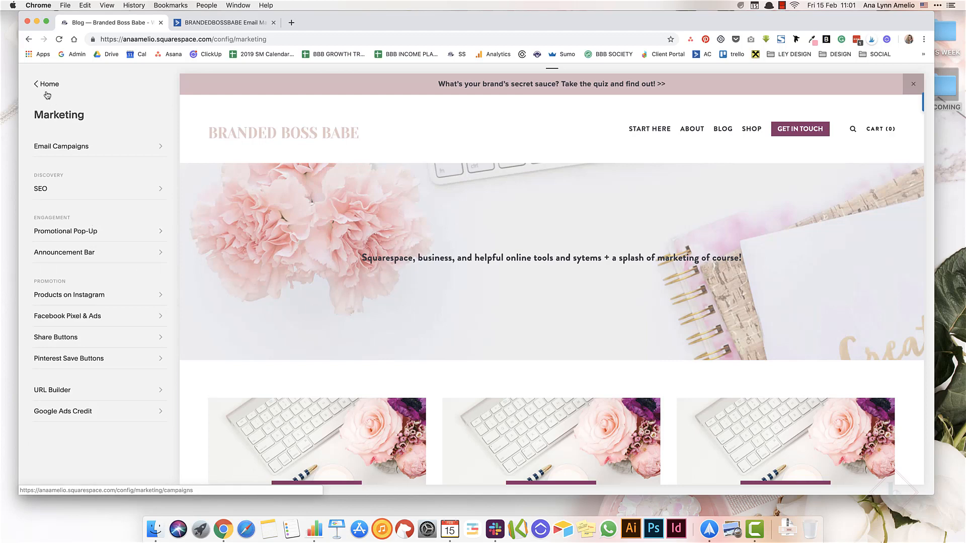
mouse_move(116, 236)
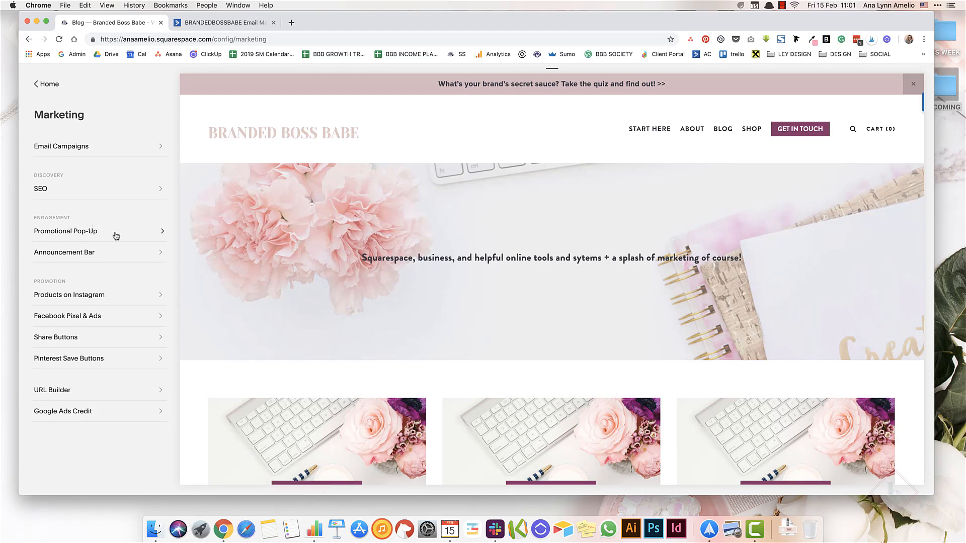
click(66, 231)
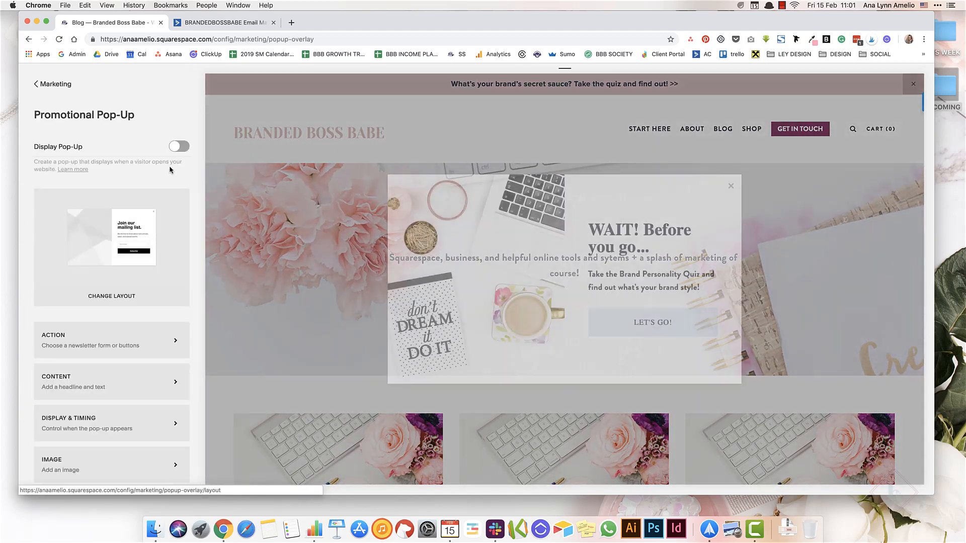
click(179, 147)
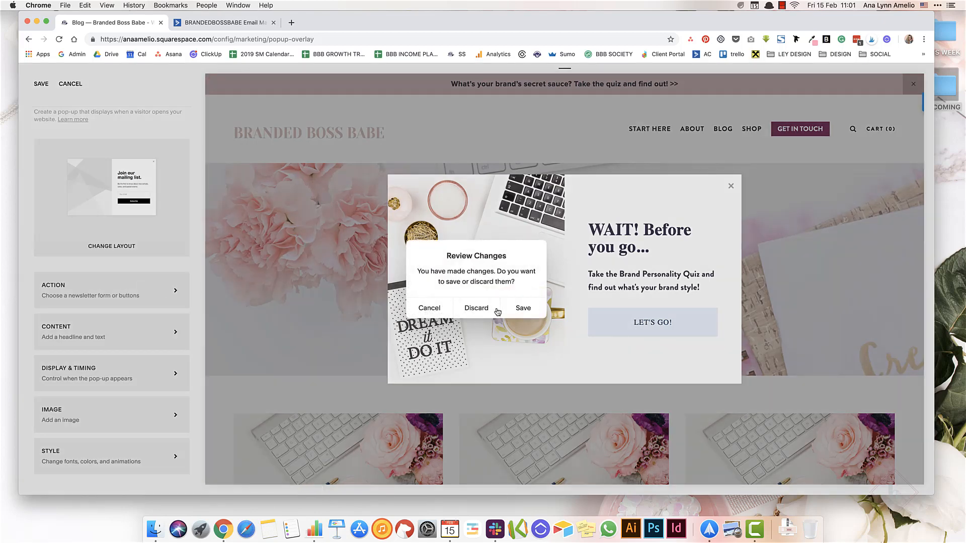
Browse the pop-up's storage options: Squarespace Campaigns and other connected services
click(476, 308)
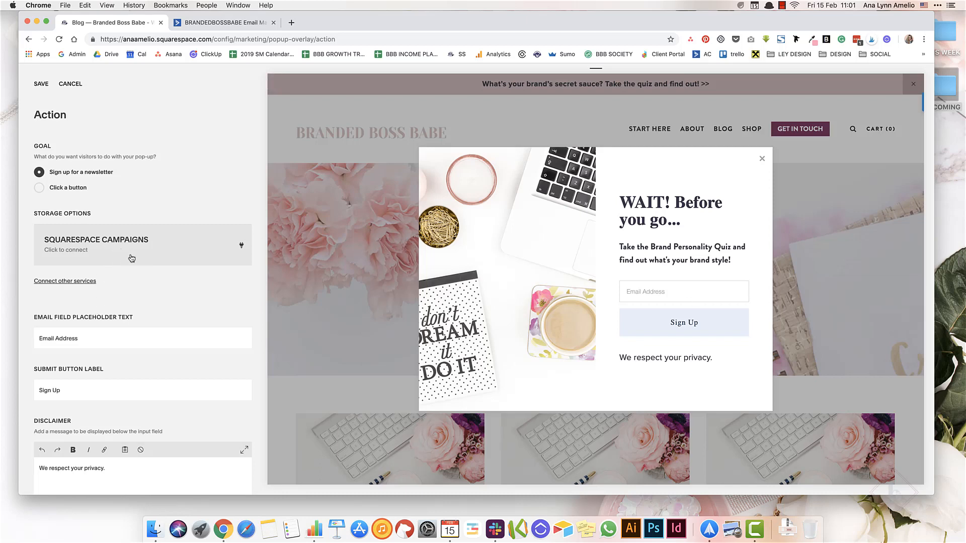
click(132, 258)
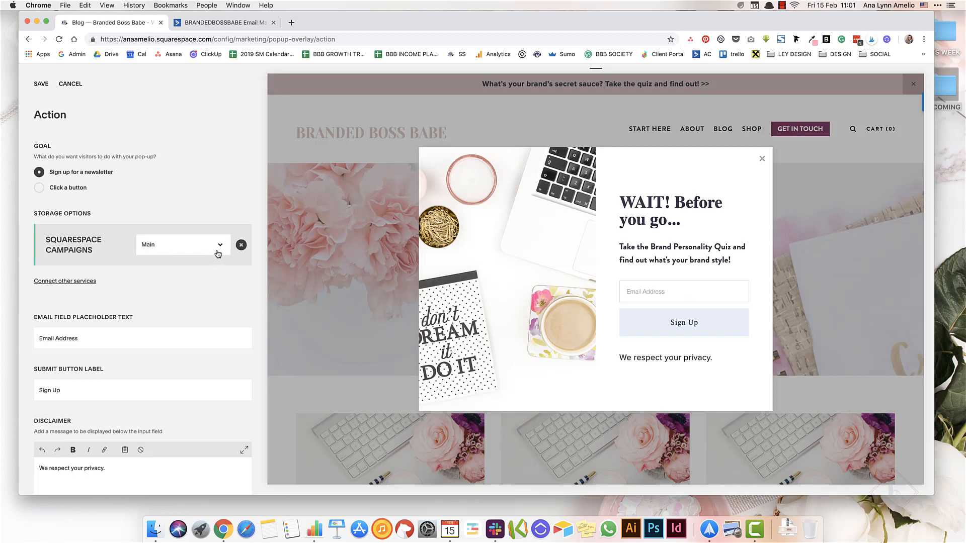
click(65, 280)
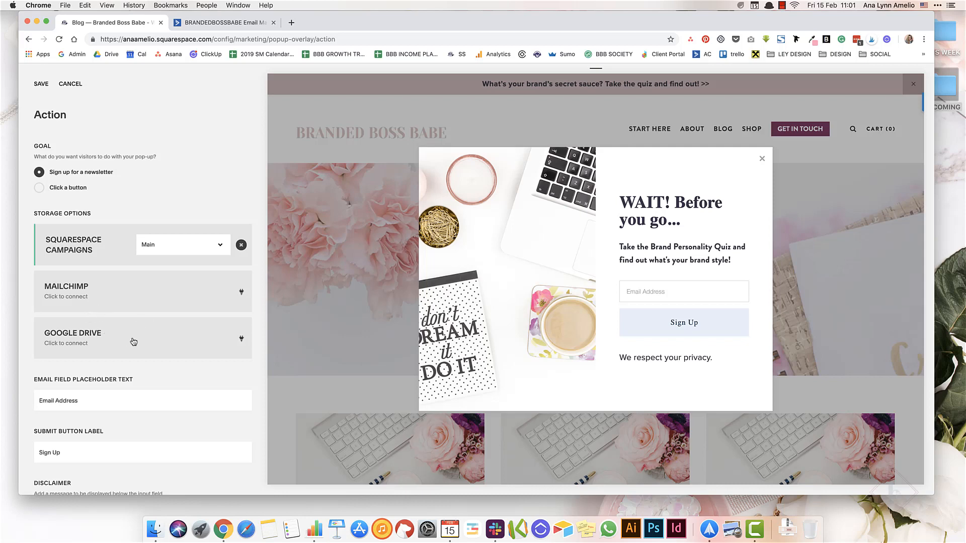
mouse_move(129, 301)
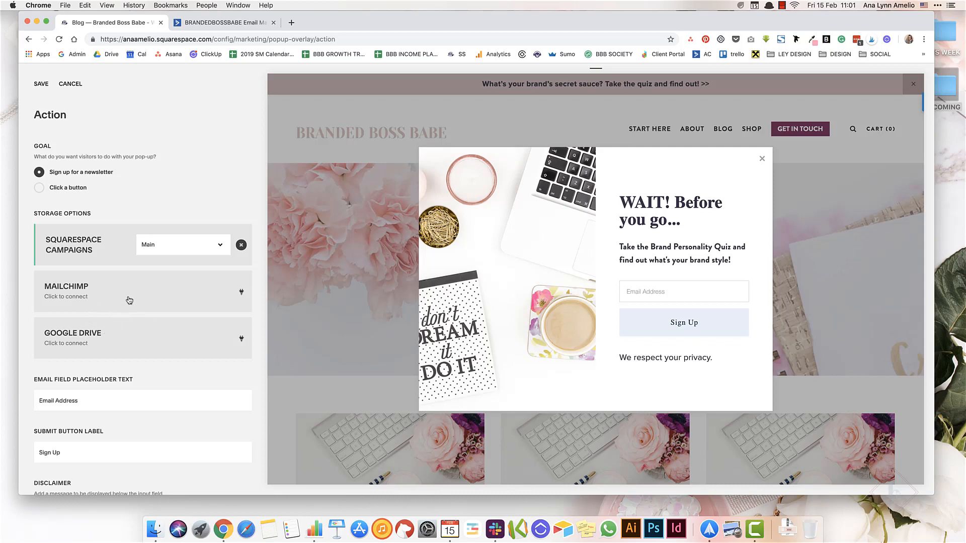
mouse_move(138, 288)
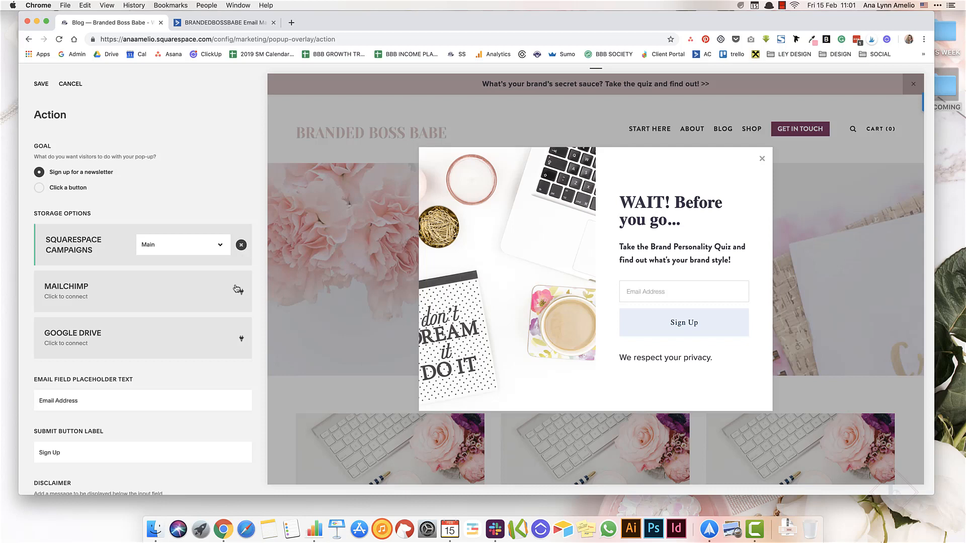
mouse_move(78, 96)
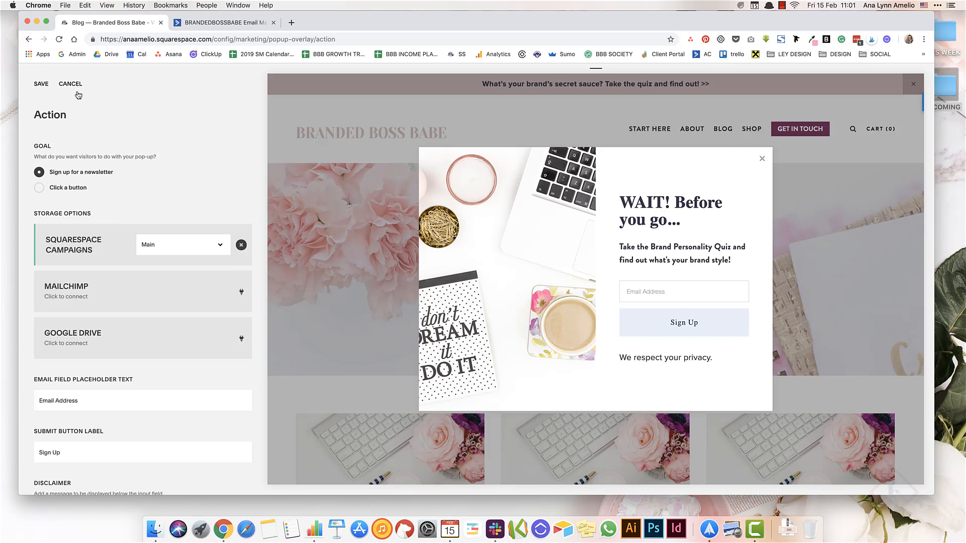
Discard the pop-up action edits and return to the Marketing menu
click(39, 187)
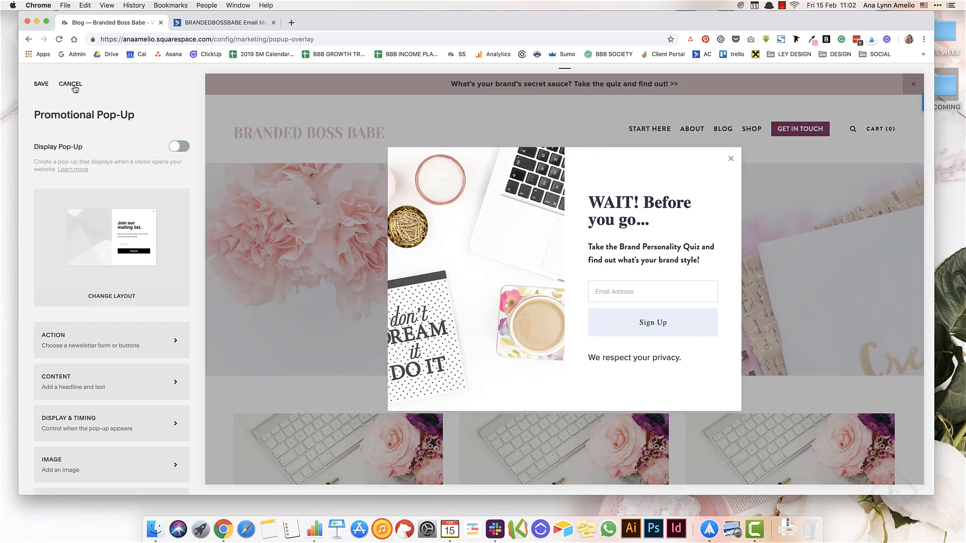
click(69, 85)
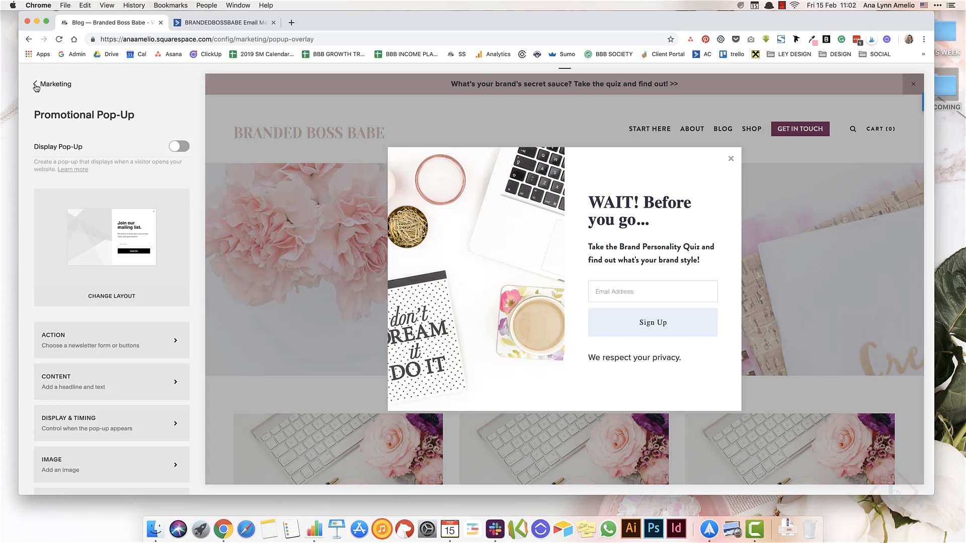
click(51, 85)
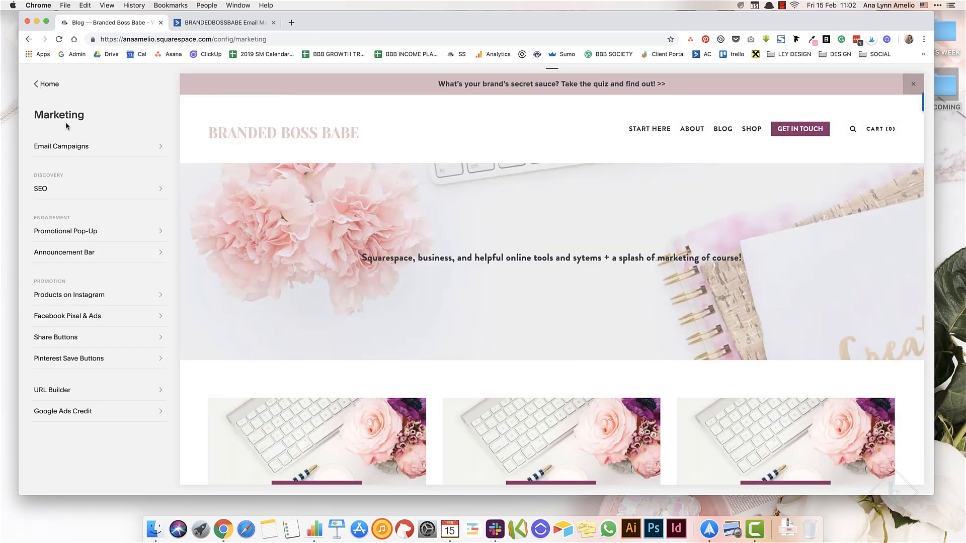
mouse_move(38, 85)
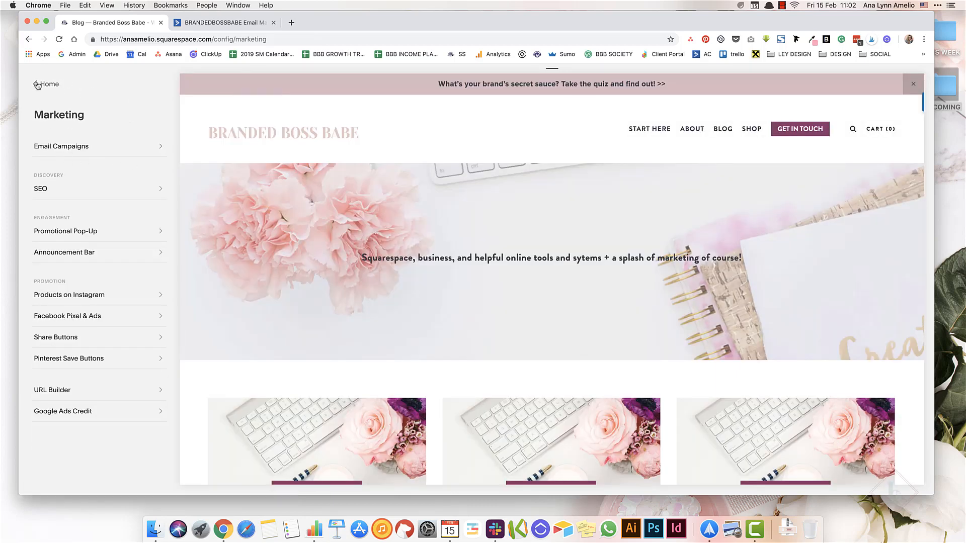
Go to Home > Pages and scroll to the Blog drafts to edit the blog post template
click(46, 84)
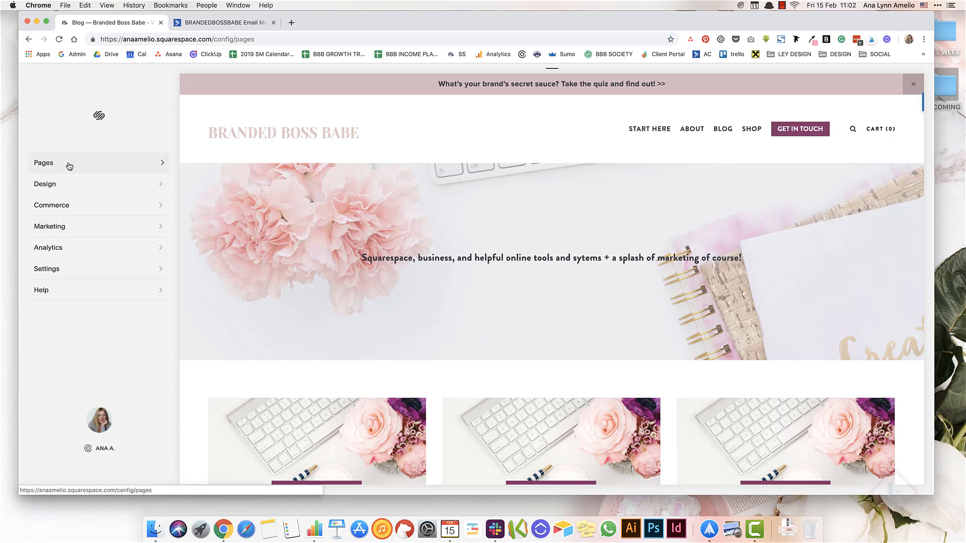
click(43, 163)
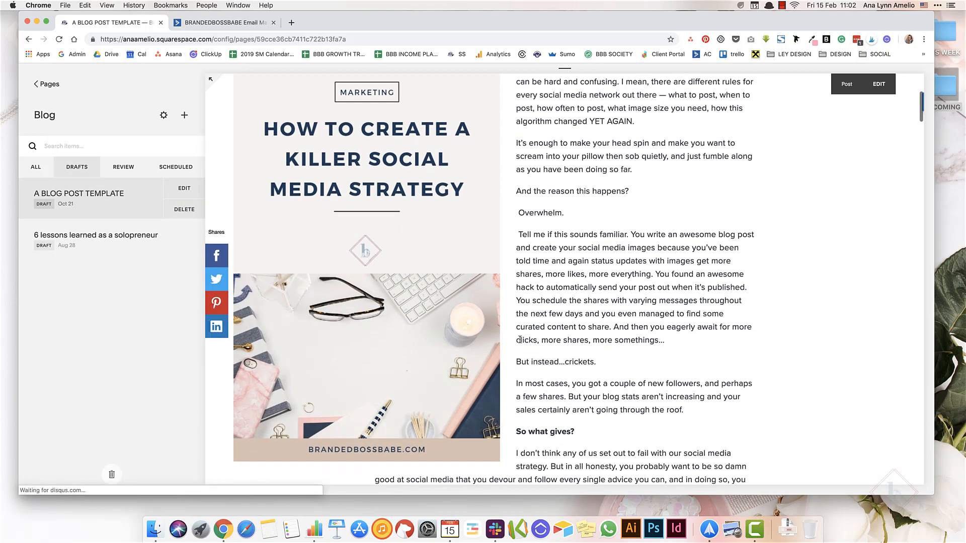
scroll(down, 3)
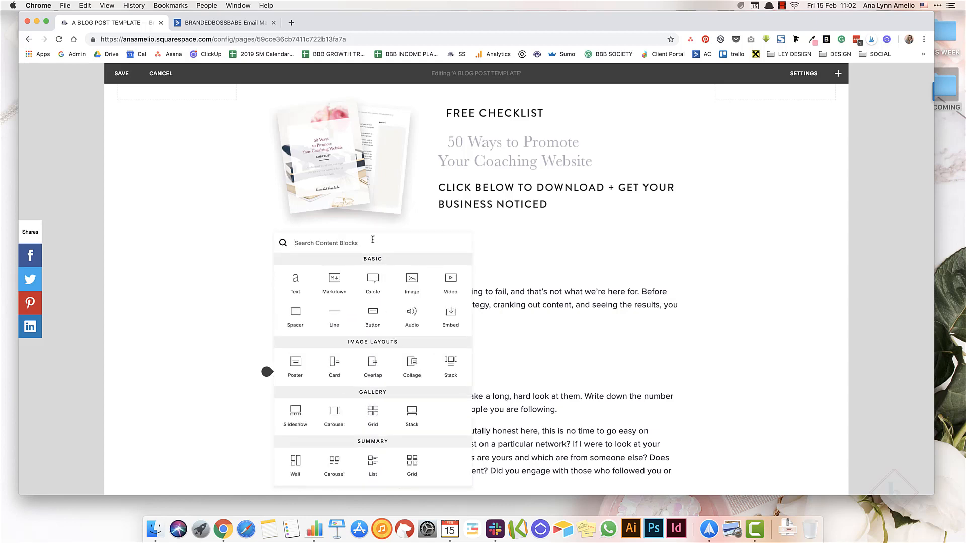
Search 'new', insert the Newsletter block, and name its form 'Freebie'
text(new)
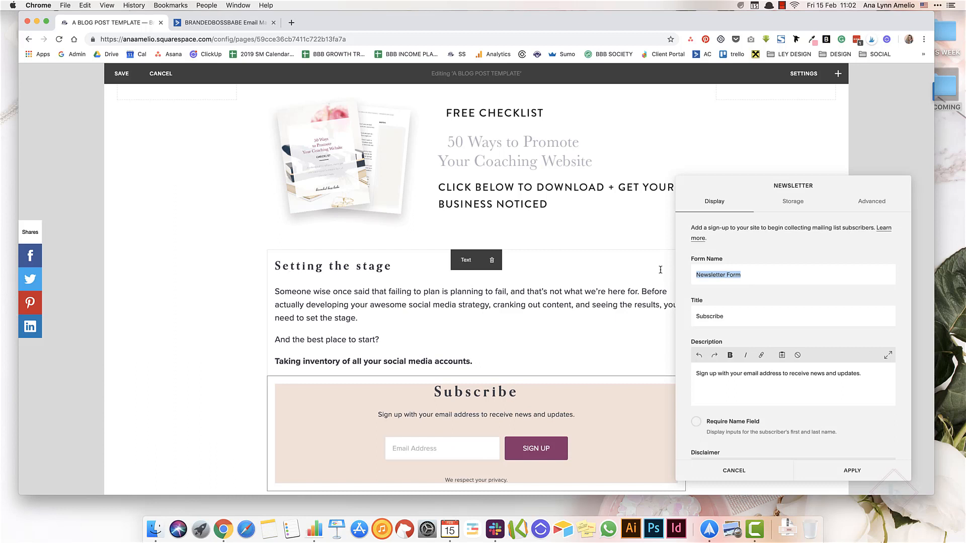
text(FRe)
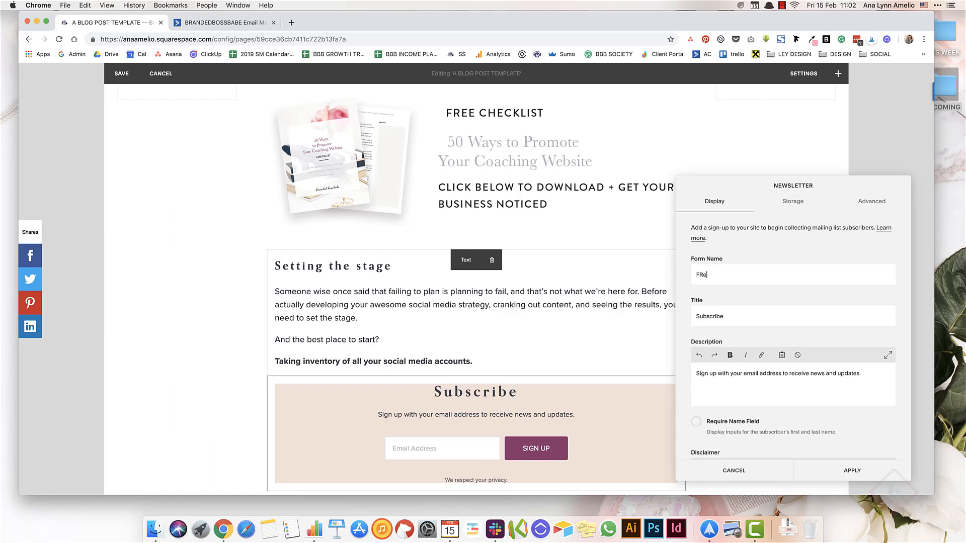
key(Backspace)
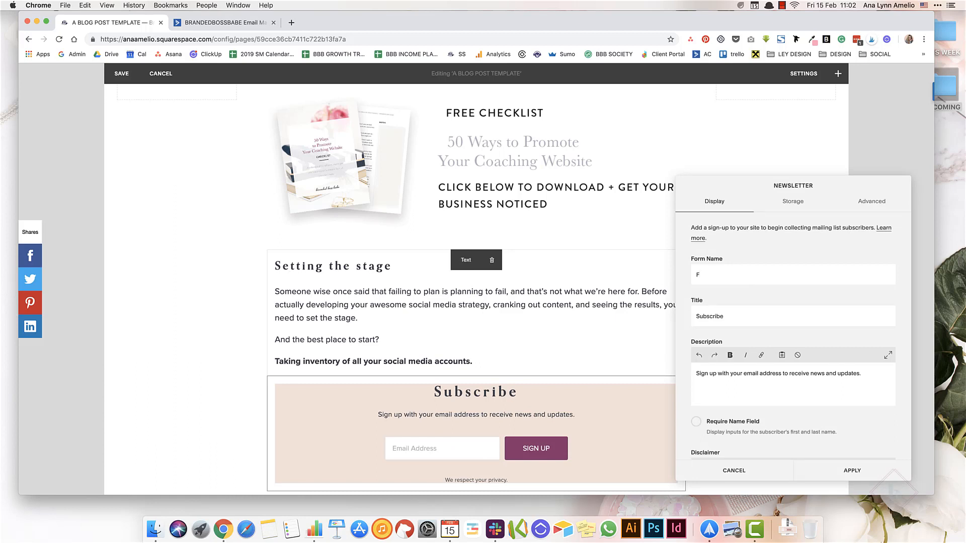
text(reebie)
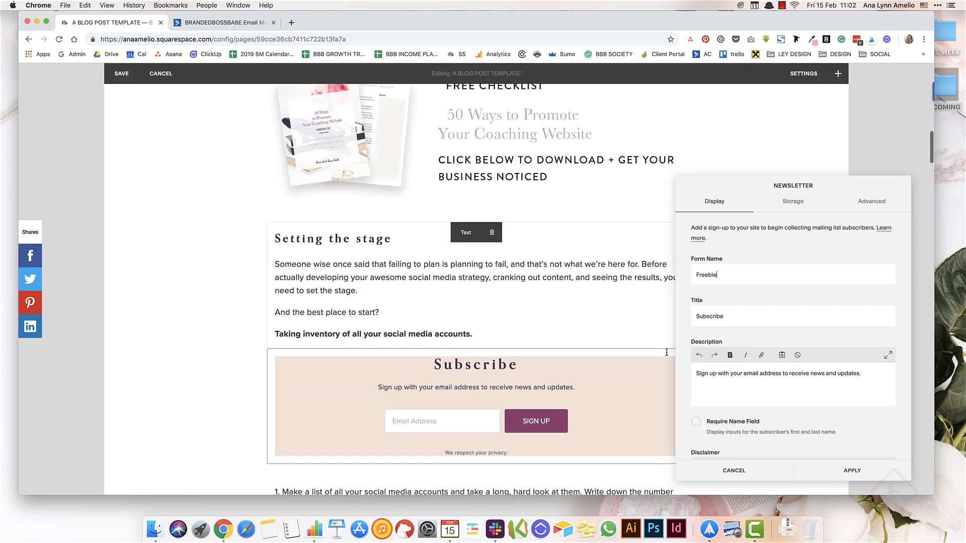
scroll(down, 3)
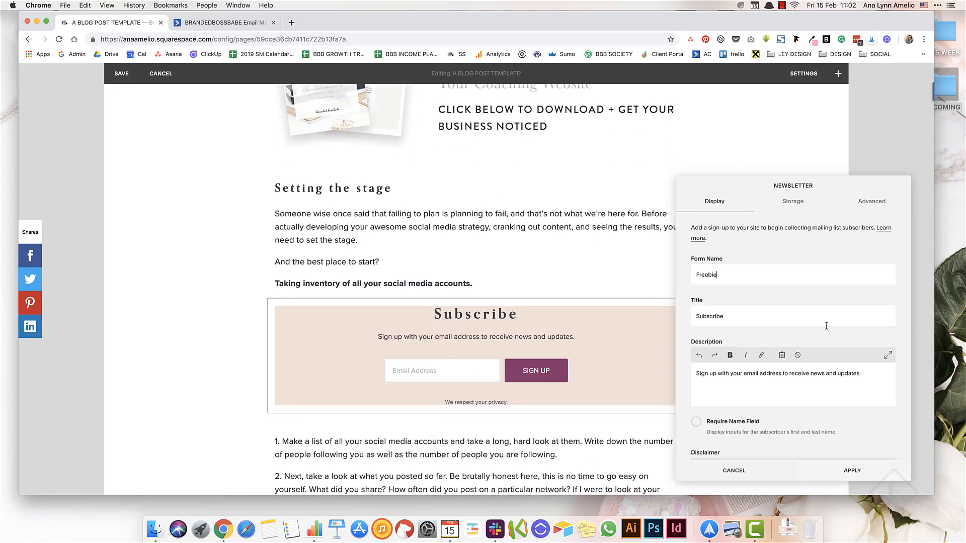
Review the newsletter block's storage services and apply its settings
click(793, 201)
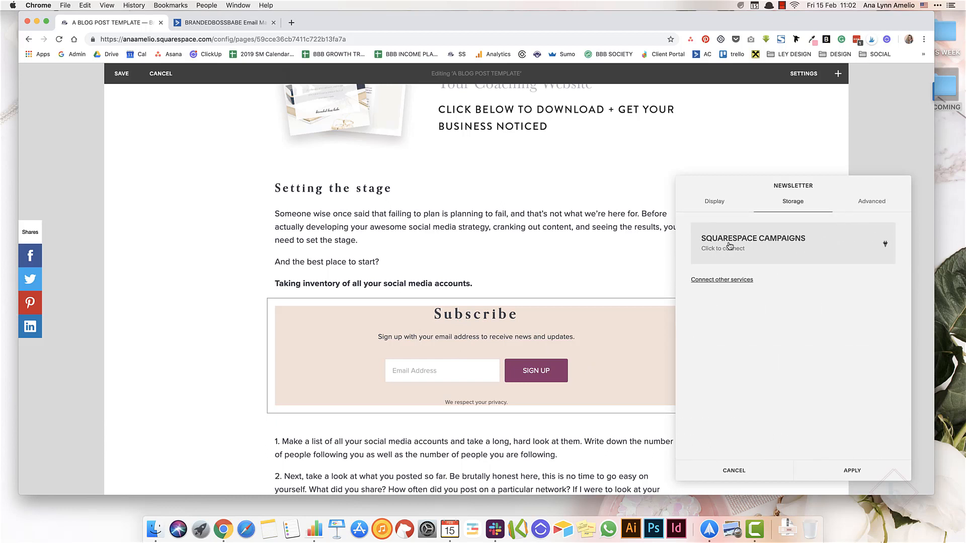
click(721, 279)
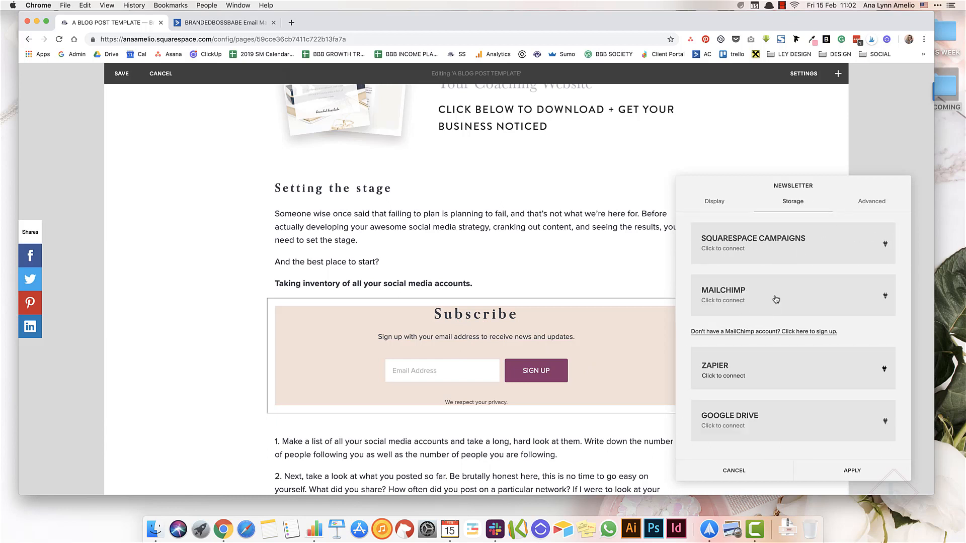
mouse_move(768, 382)
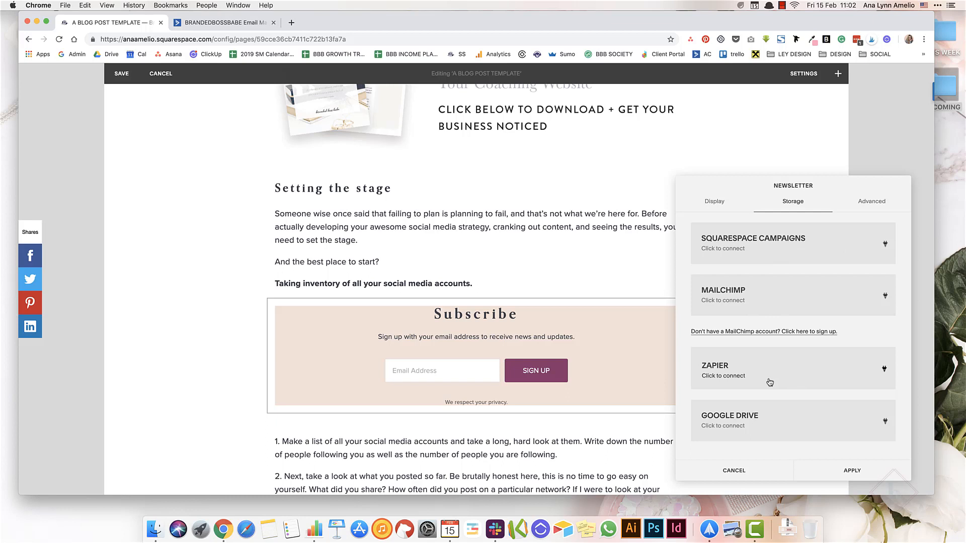
mouse_move(749, 376)
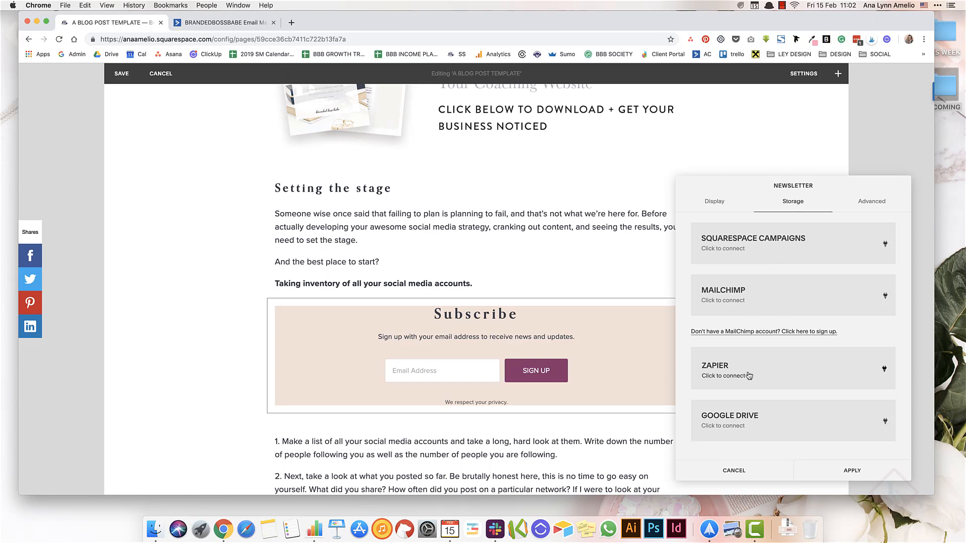
mouse_move(850, 429)
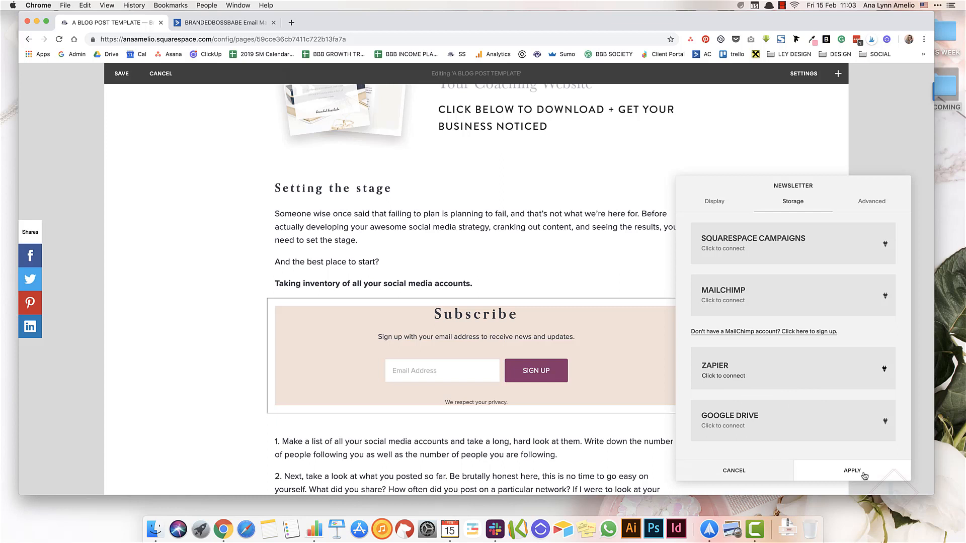
click(852, 471)
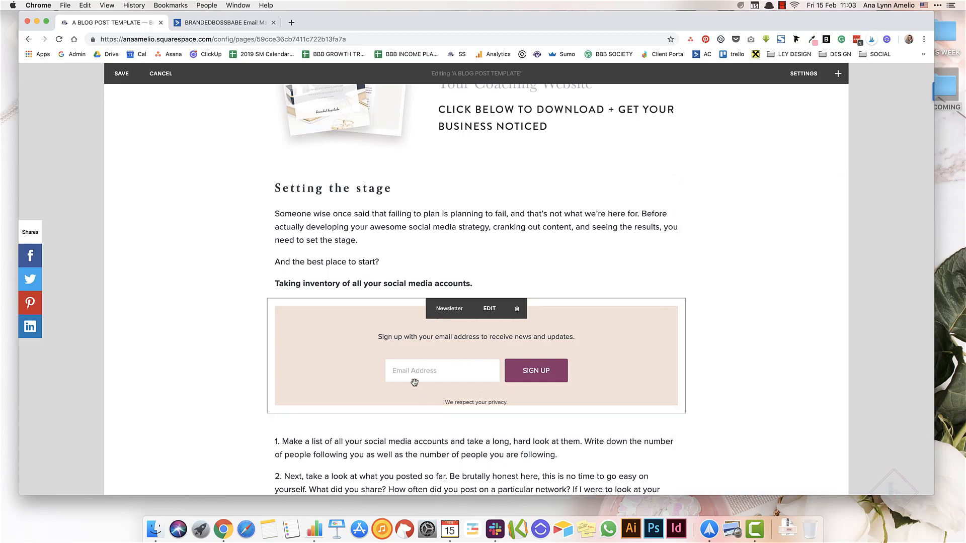
mouse_move(455, 368)
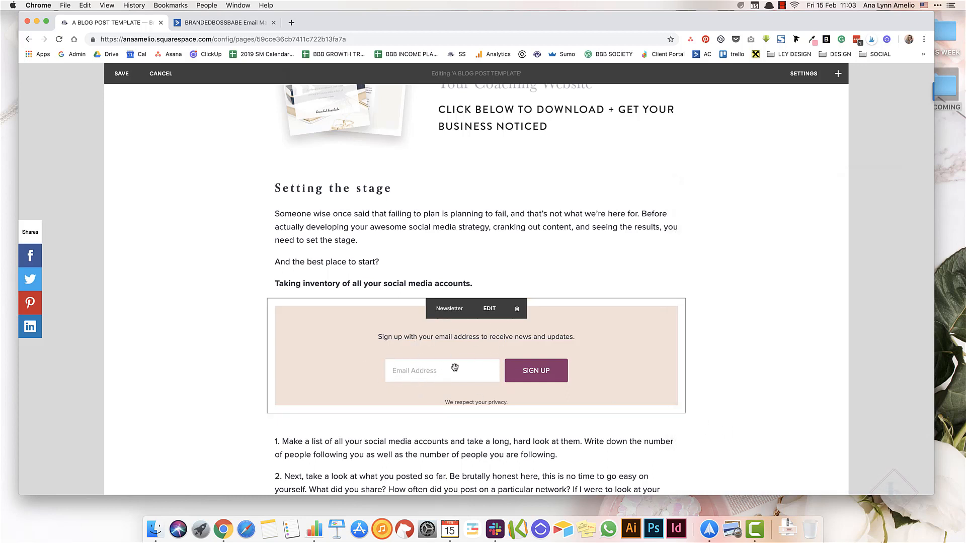
mouse_move(514, 385)
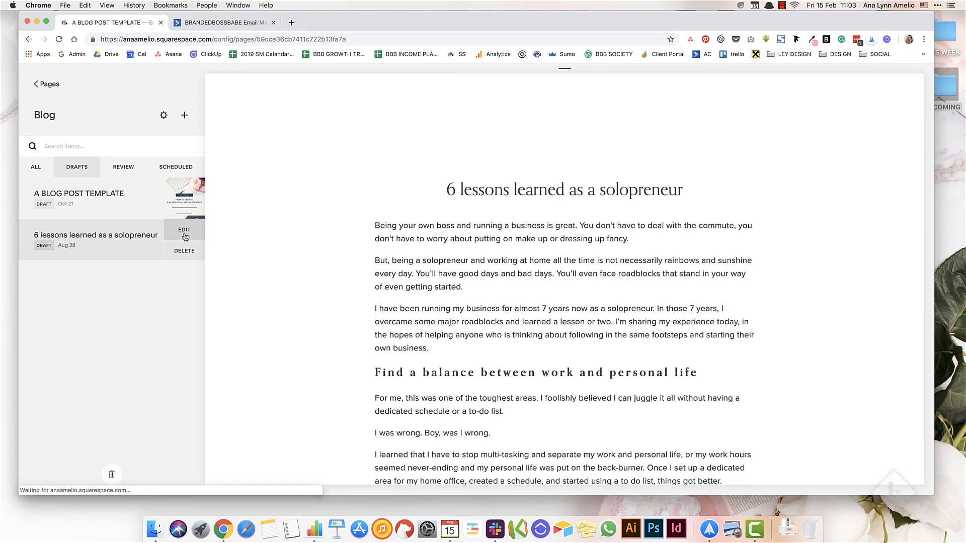
Edit the '6 lessons learned as a solopreneur' draft and insert a Code block via 'c' search
click(183, 230)
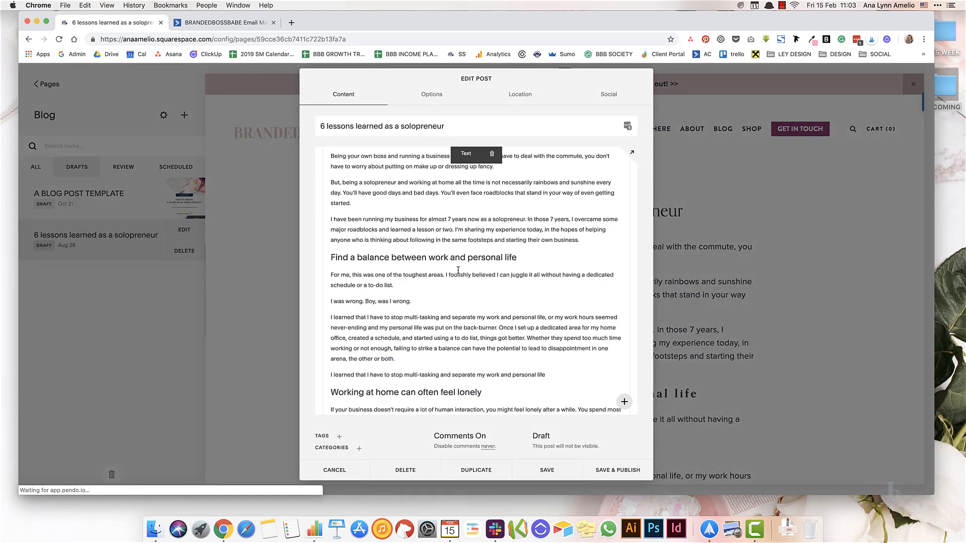
scroll(down, 3)
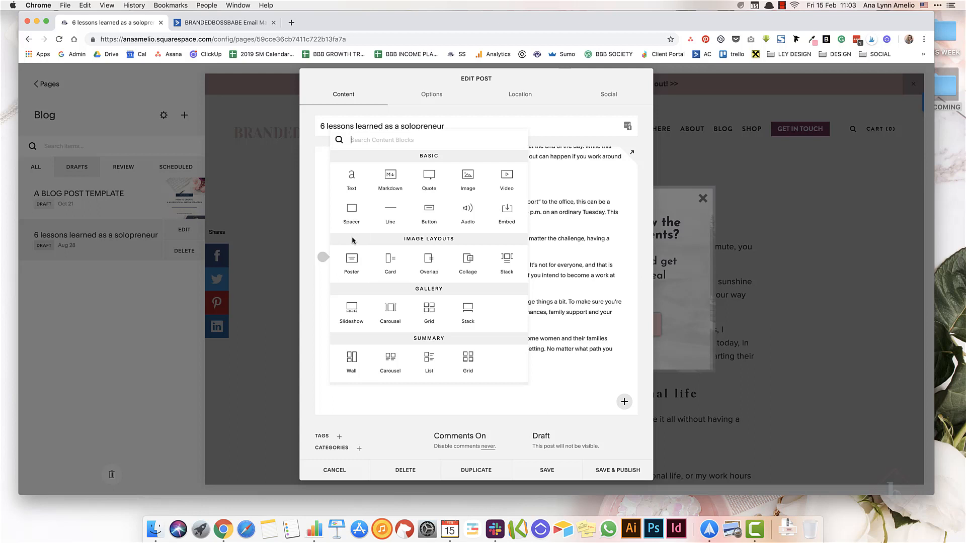
mouse_move(390, 213)
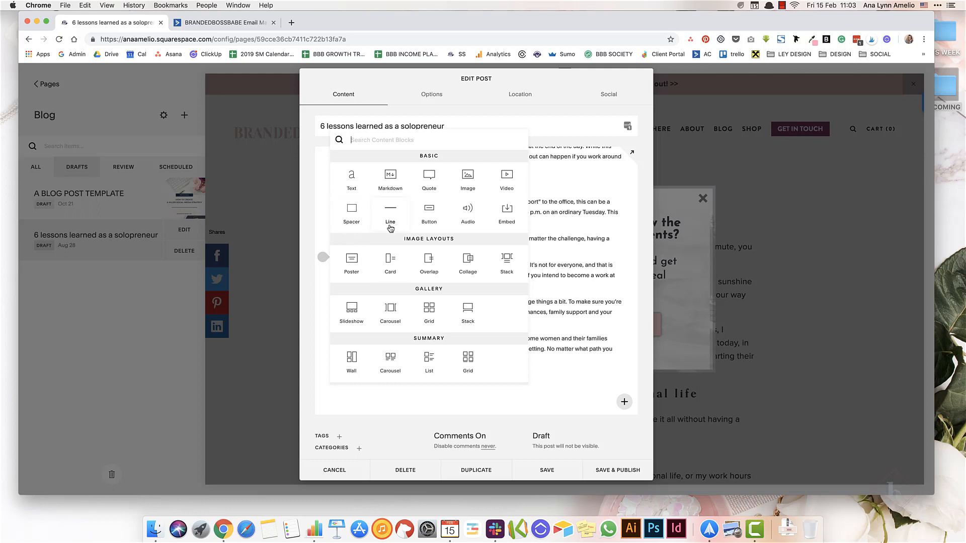
text(c)
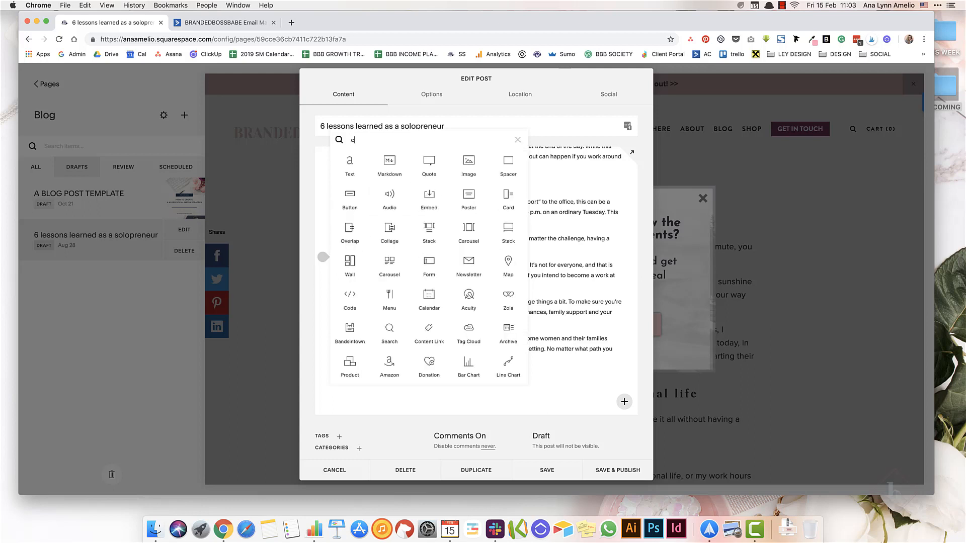
click(349, 297)
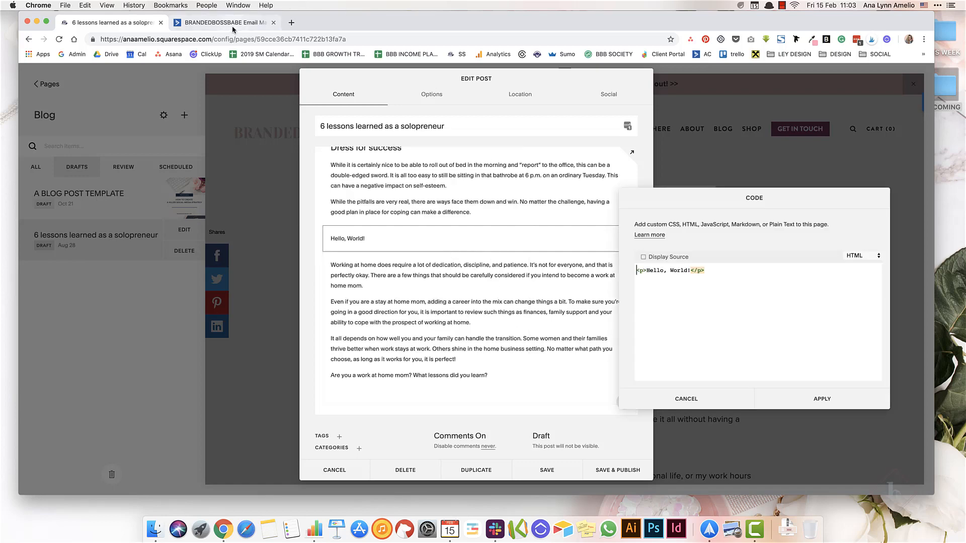
Paste ActiveCampaign's 'Grab Your Freebies' embed code into the Code block, apply, and save
click(222, 22)
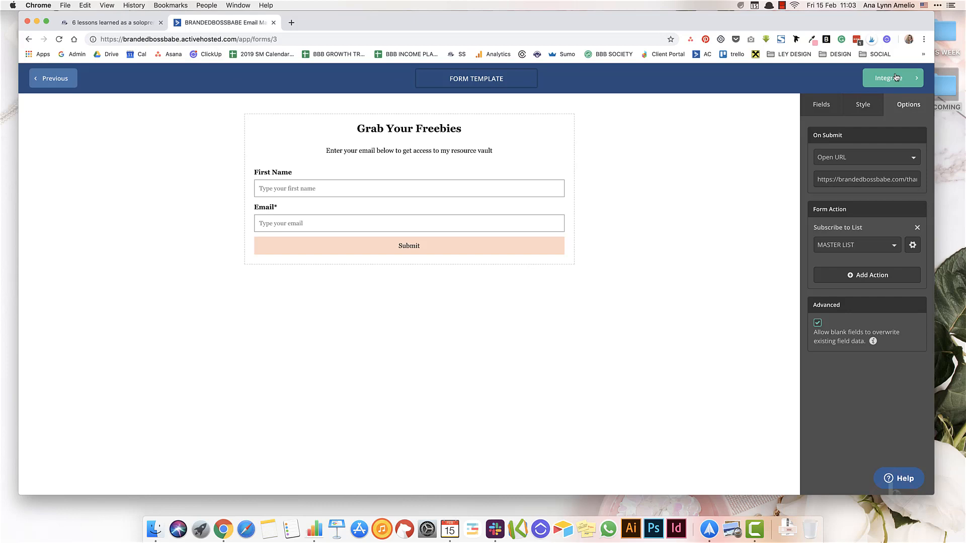
click(889, 79)
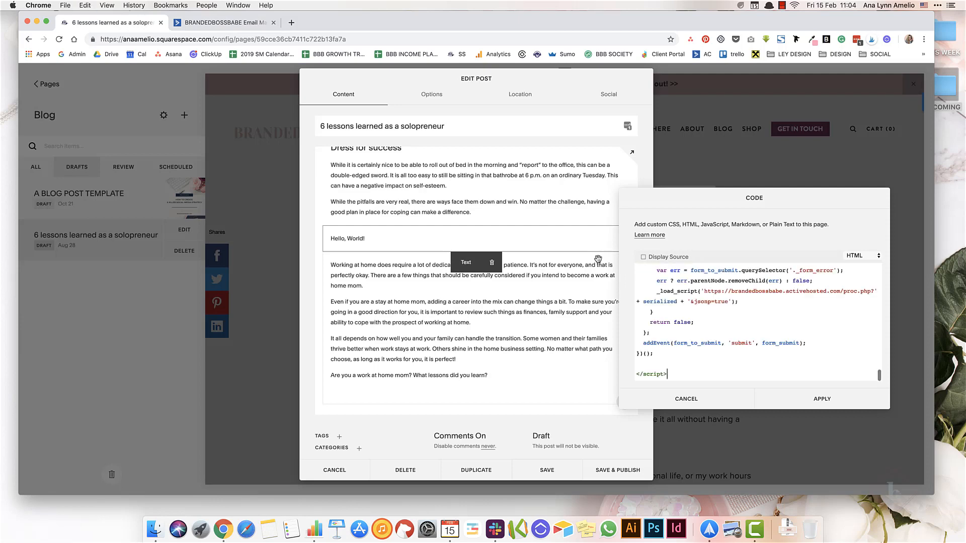
click(685, 398)
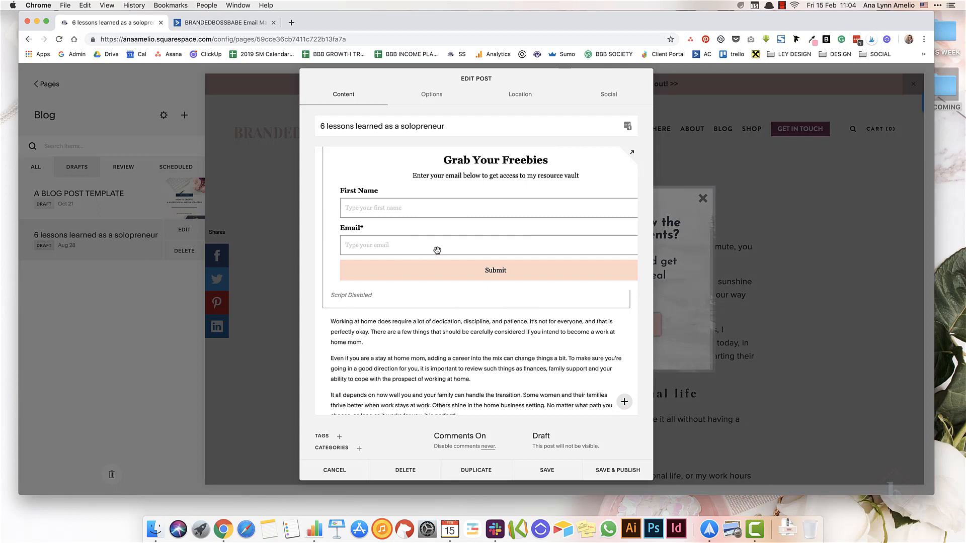
mouse_move(397, 211)
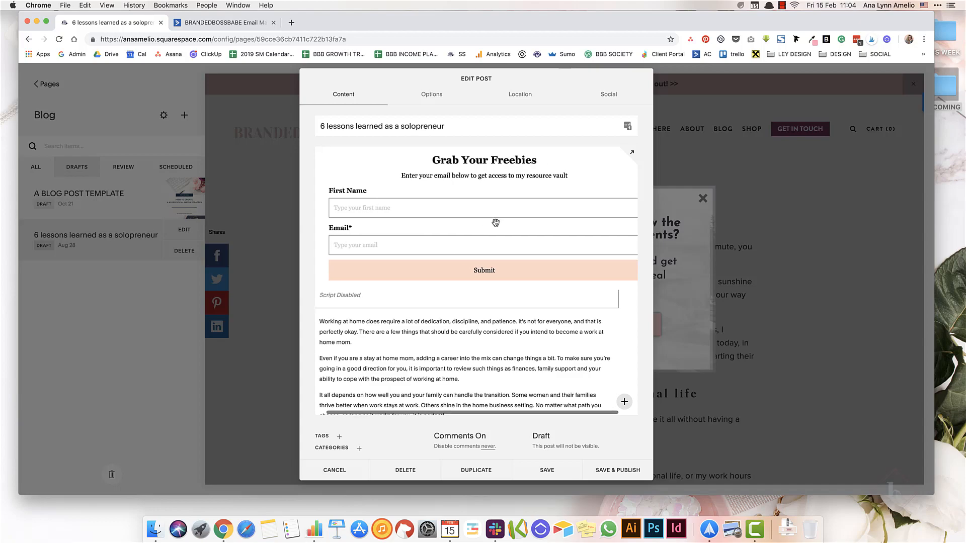
click(334, 470)
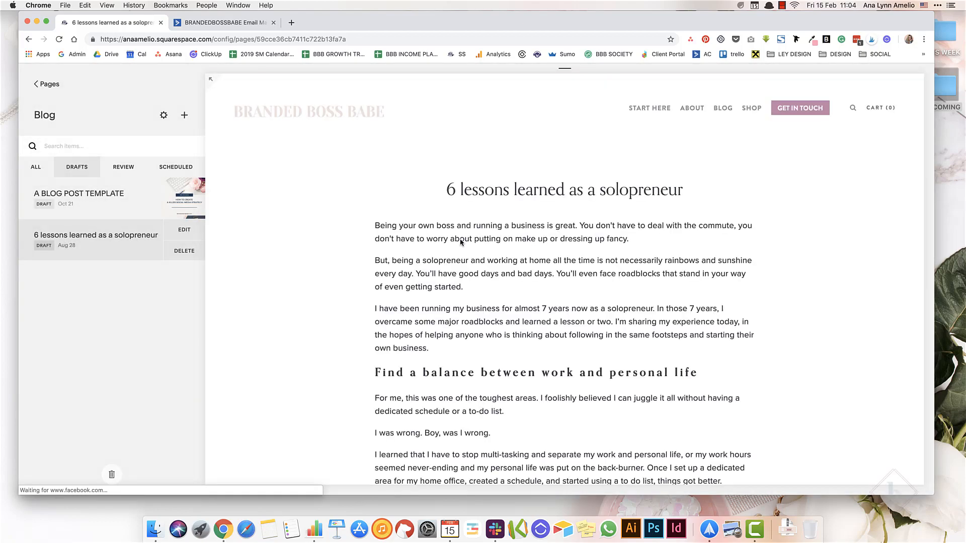
scroll(down, 3)
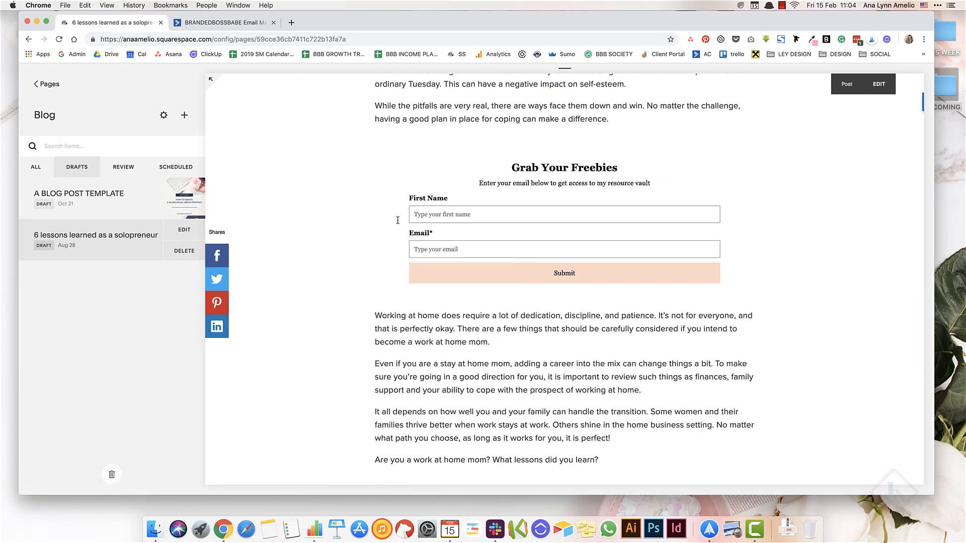
mouse_move(581, 228)
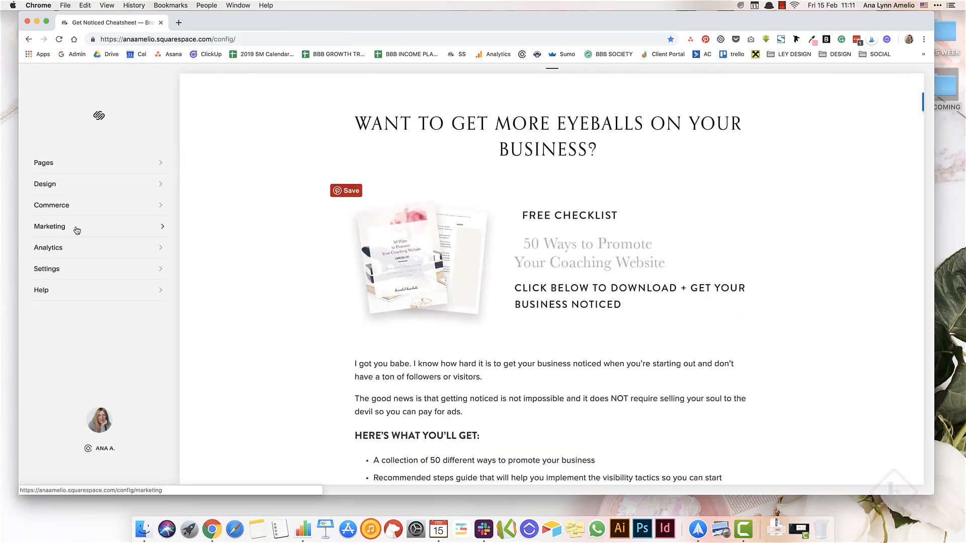
mouse_move(77, 230)
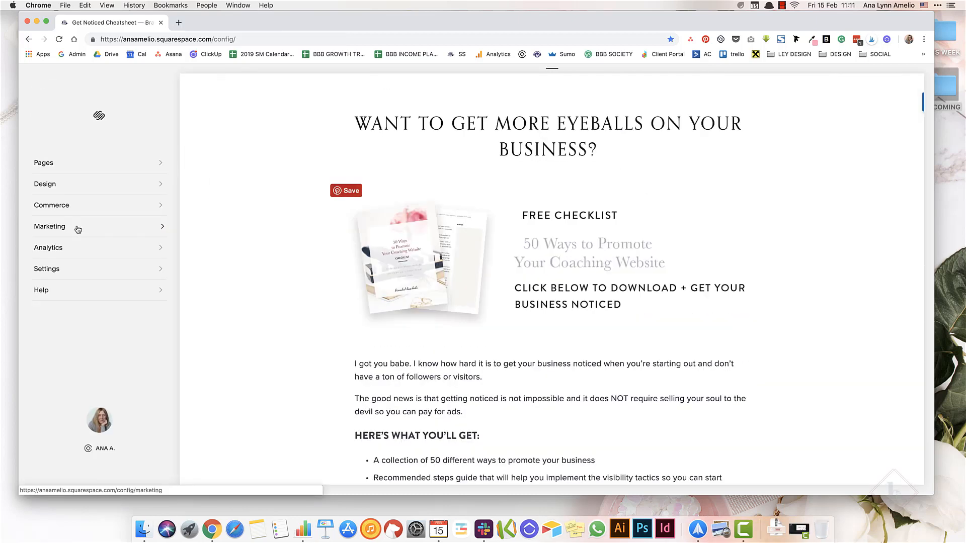
Check the Announcement Bar settings, then go to Pages and reach the Brand Quiz page
click(49, 226)
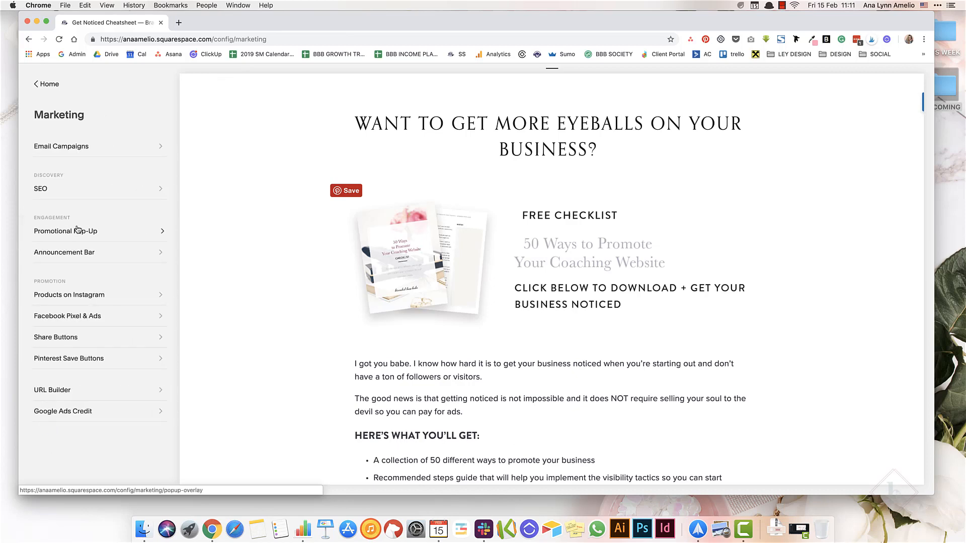
click(63, 252)
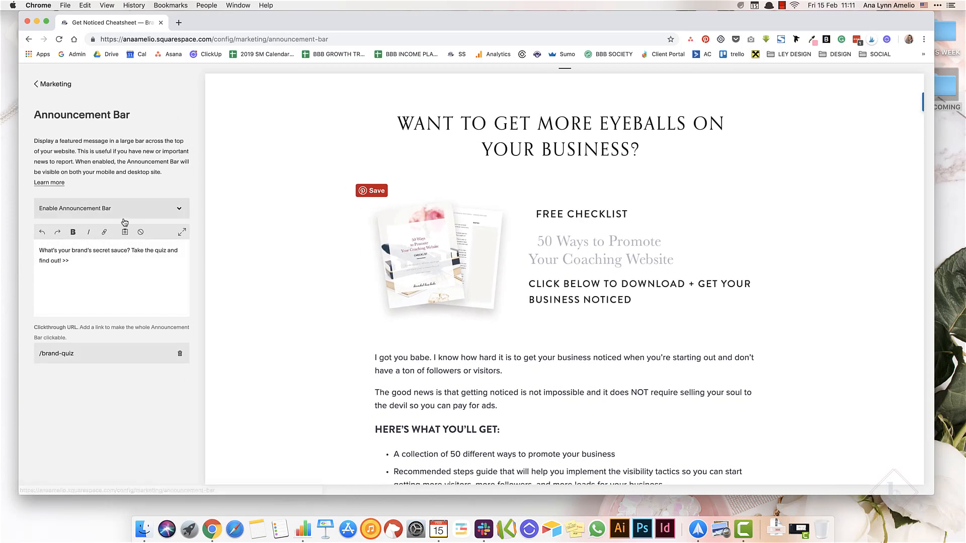
click(56, 84)
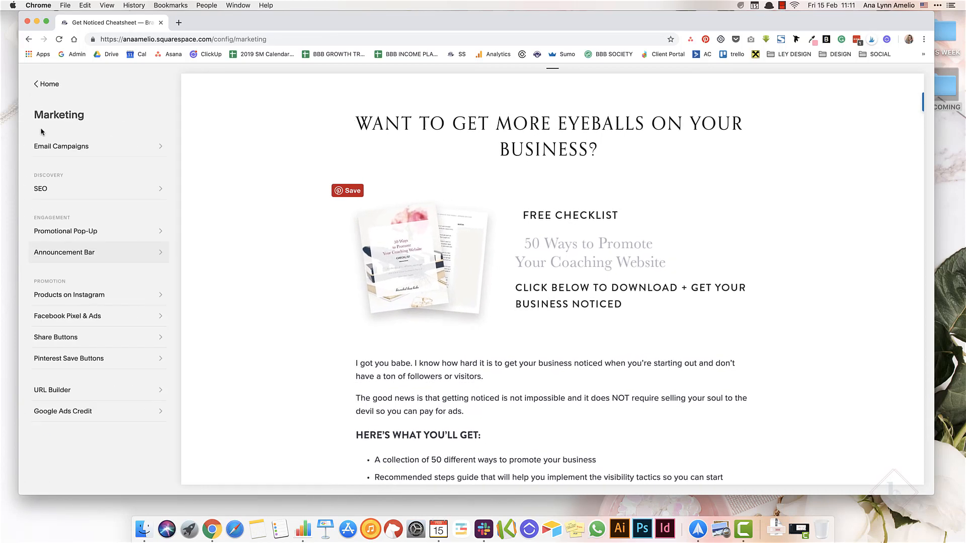
click(46, 84)
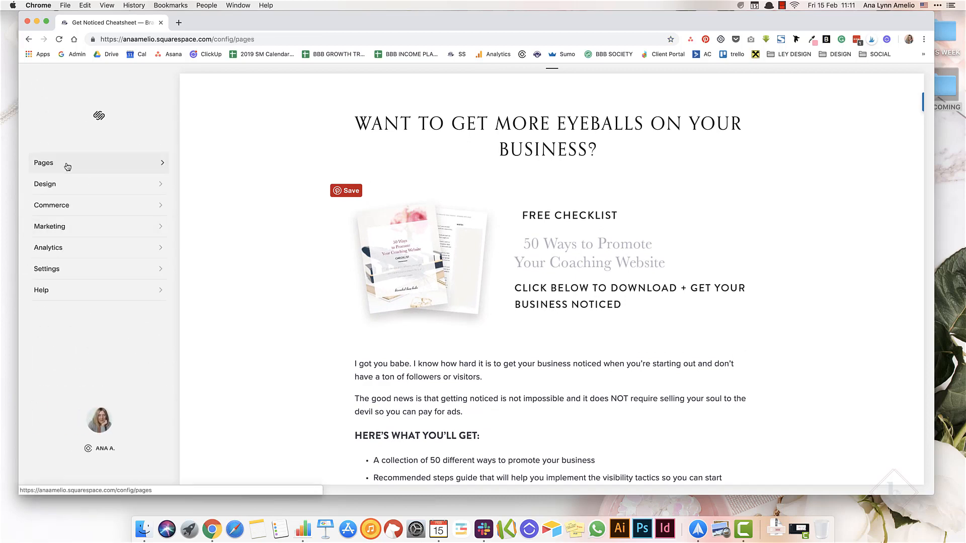
click(44, 163)
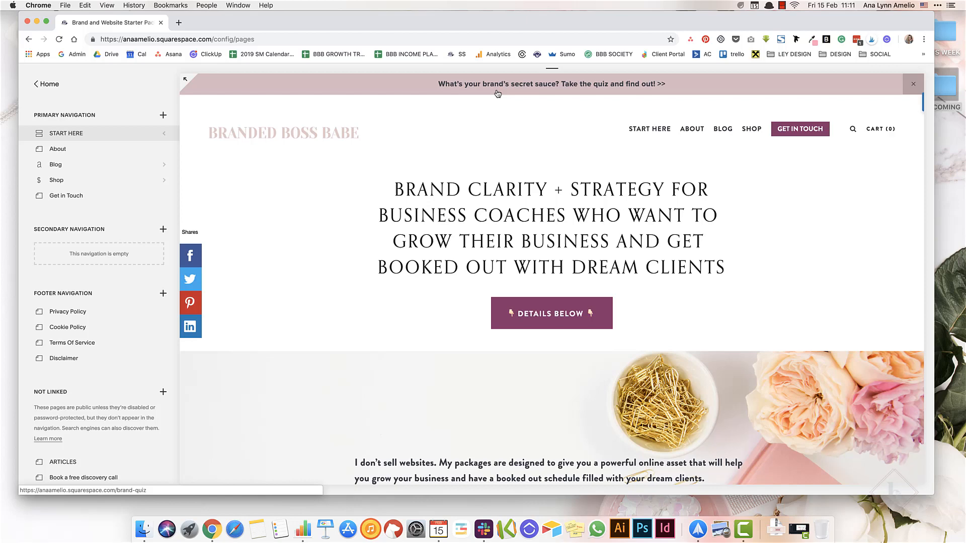
mouse_move(621, 88)
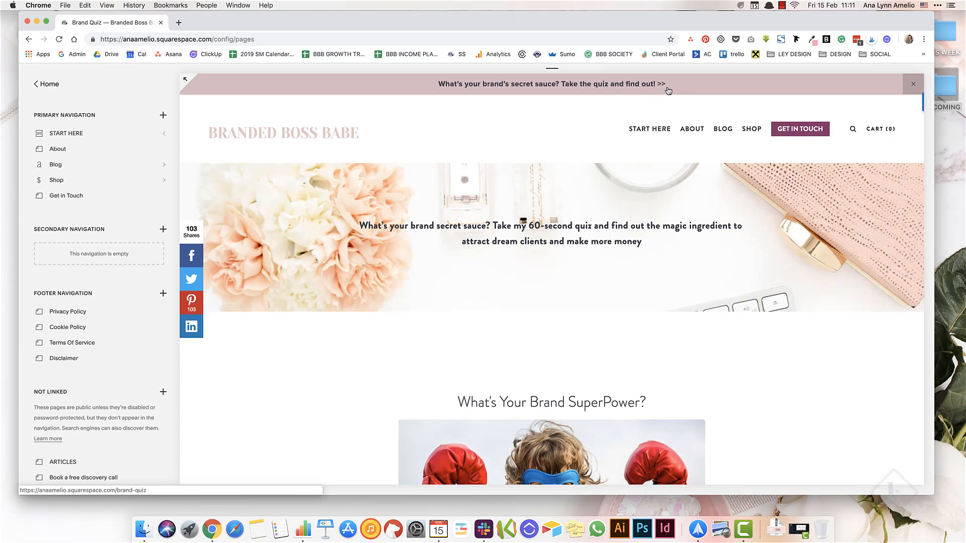
mouse_move(508, 157)
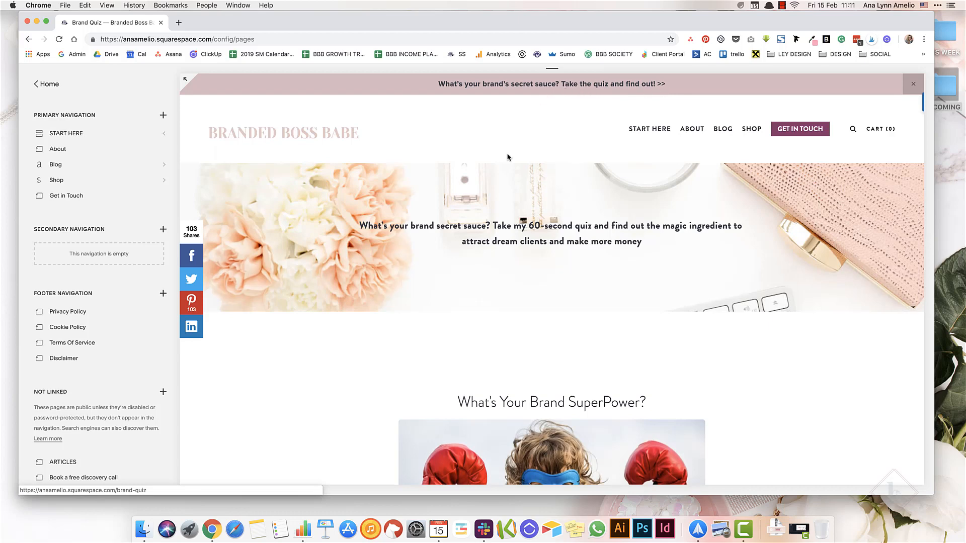
scroll(down, 3)
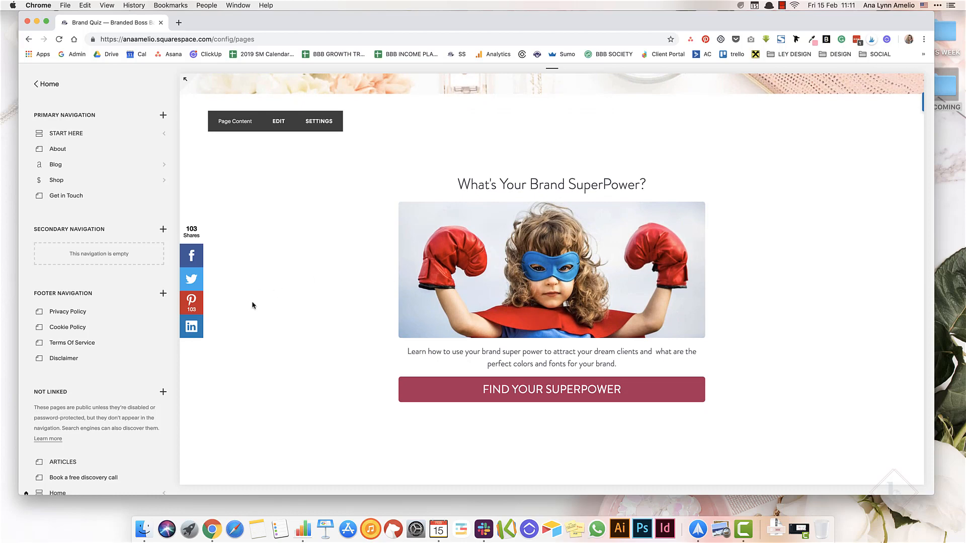
mouse_move(283, 217)
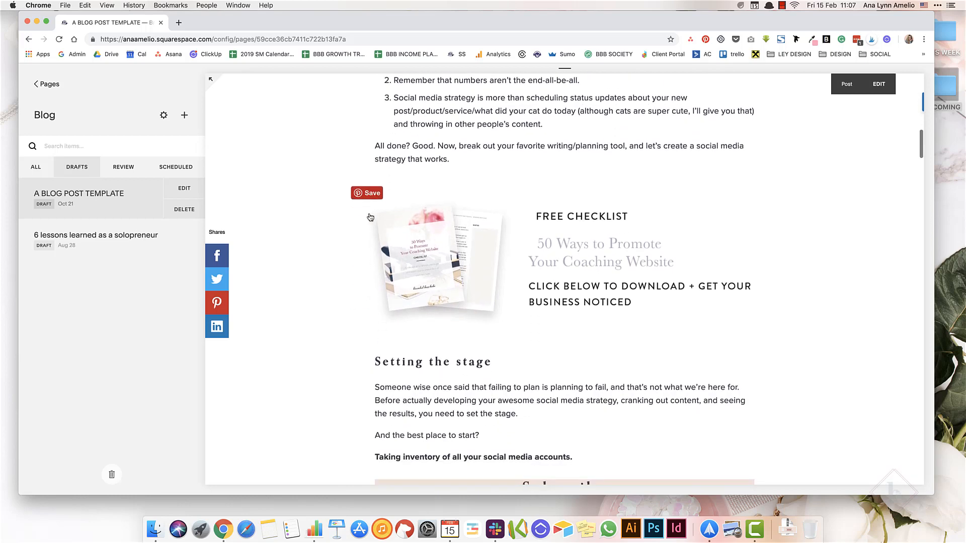
mouse_move(533, 288)
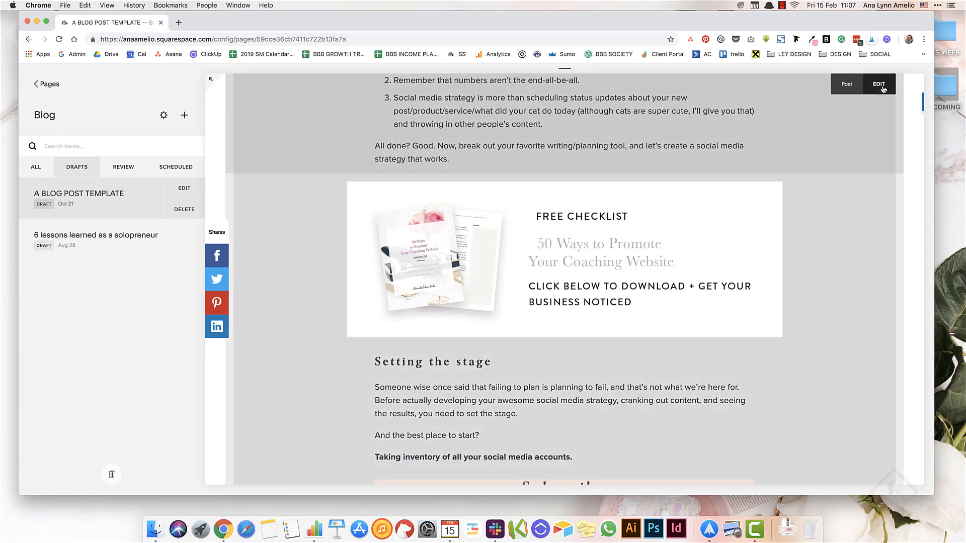
Confirm the checklist image links to /get-noticed, save the post, and open that page
click(878, 84)
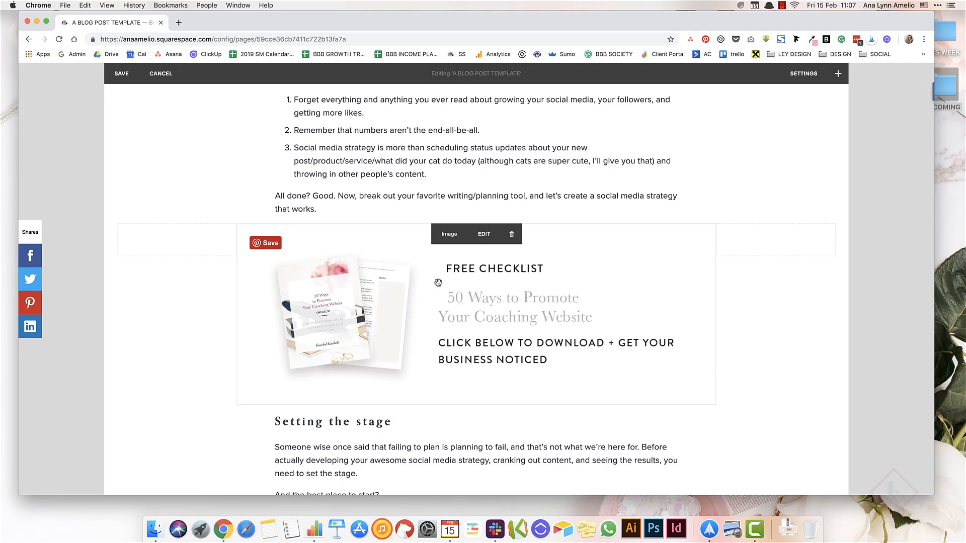
mouse_move(438, 300)
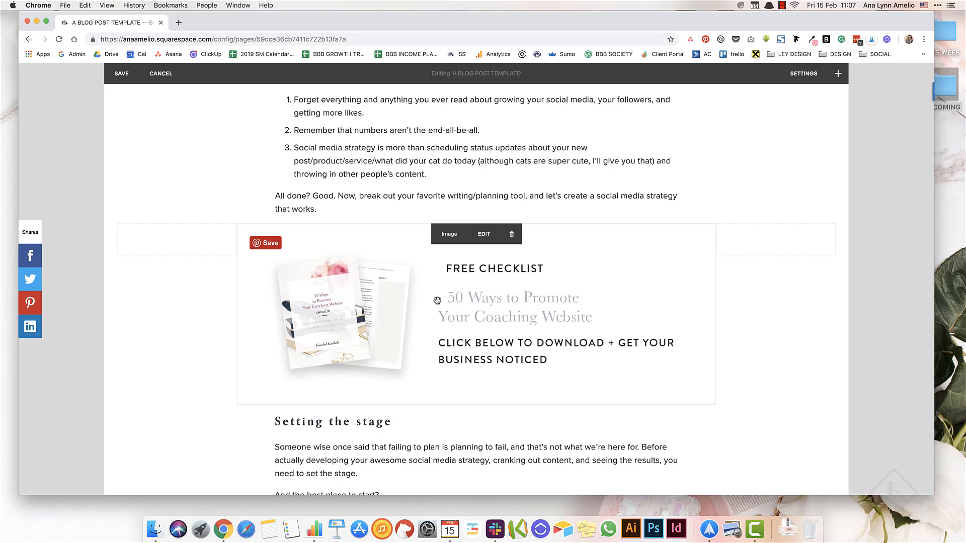
mouse_move(516, 326)
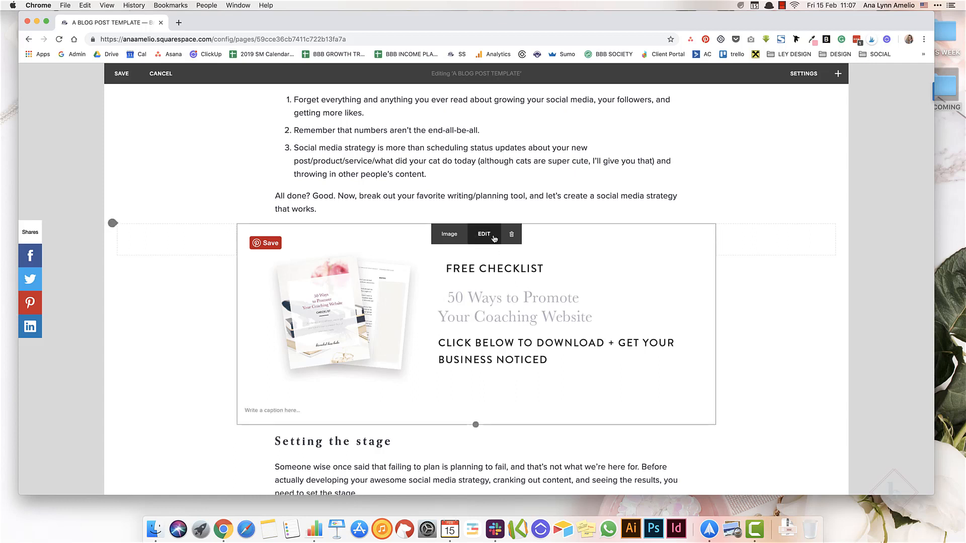
click(484, 234)
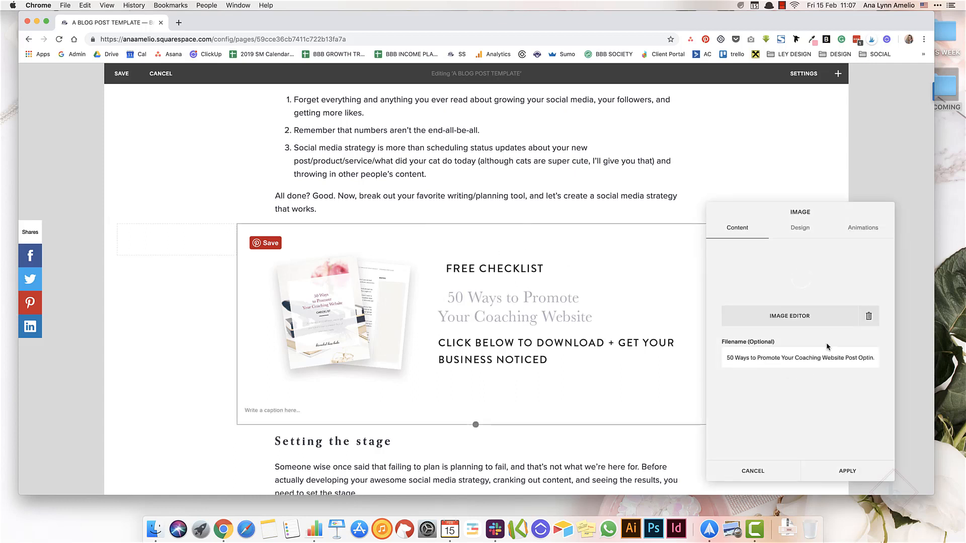
click(800, 228)
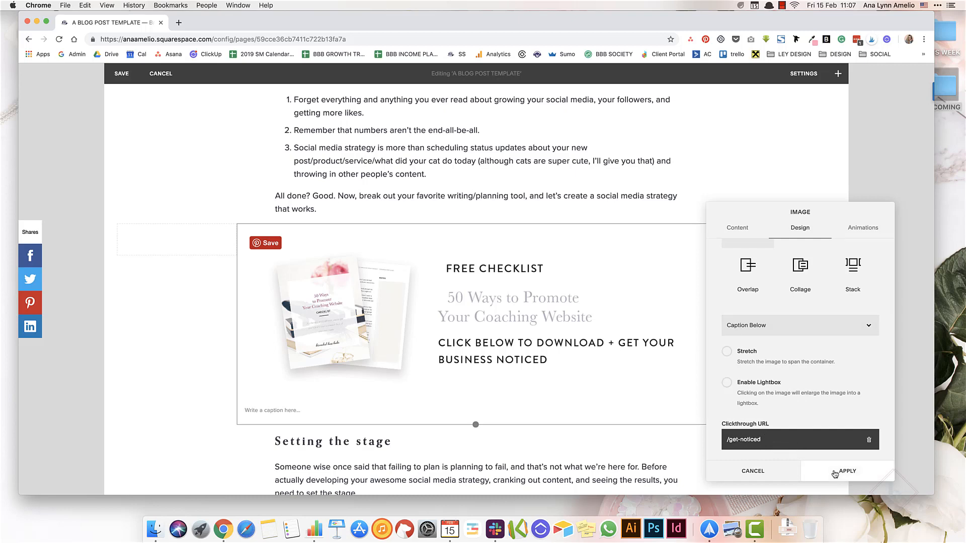
click(846, 471)
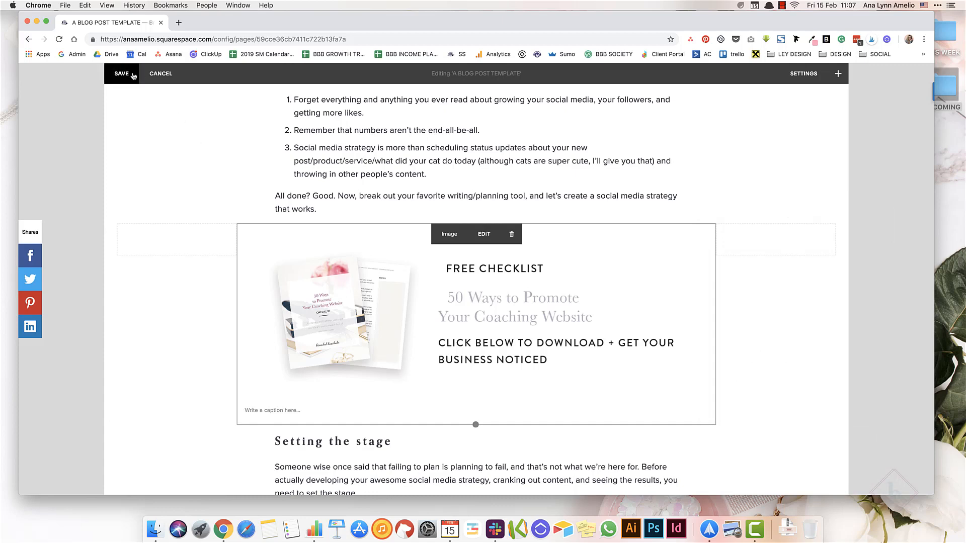
click(121, 73)
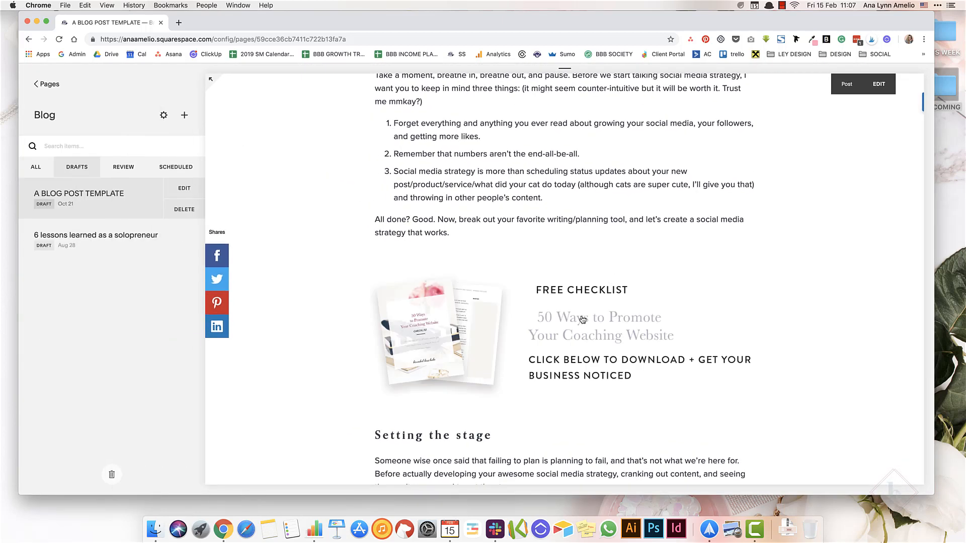
right_click(541, 323)
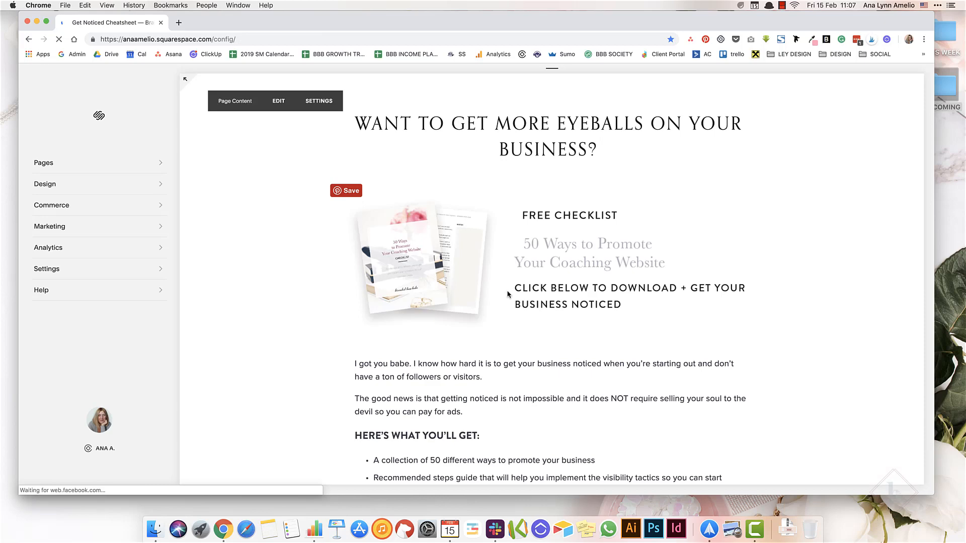
Scroll the Get Noticed page down to its benefits list and email sign-up form
scroll(down, 3)
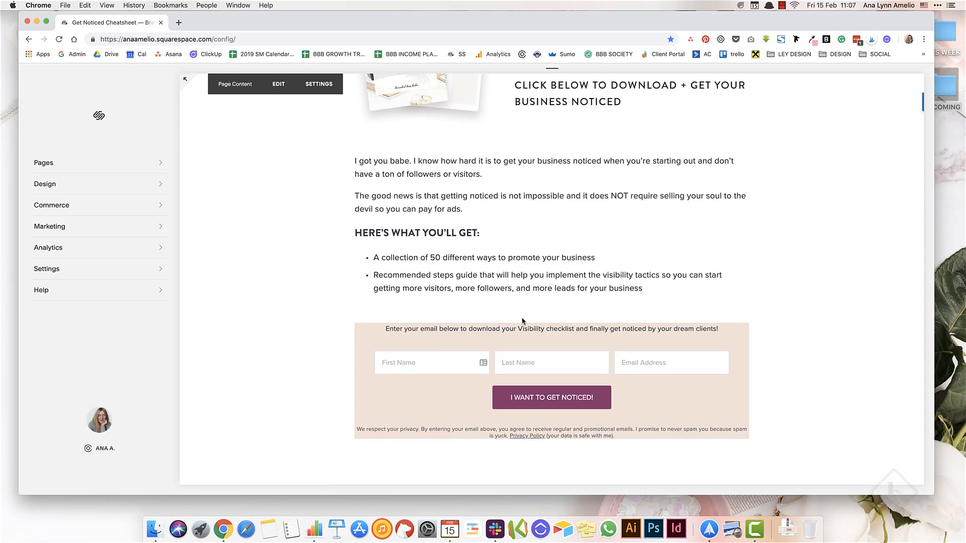
mouse_move(340, 175)
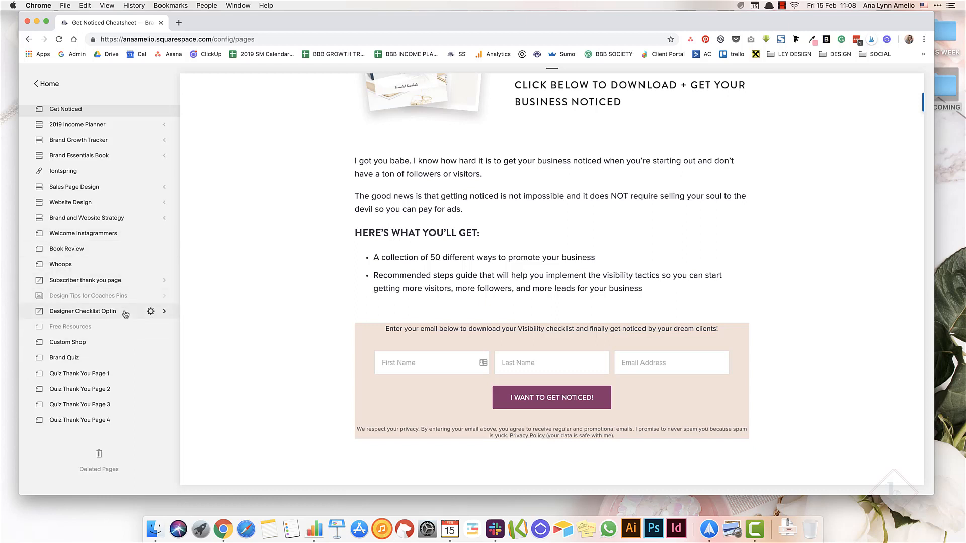
Preview the Designer Checklist Optin page's 'Give Me The Checklist' form after dismissing the quiz pop-up, then go back to Pages
click(83, 311)
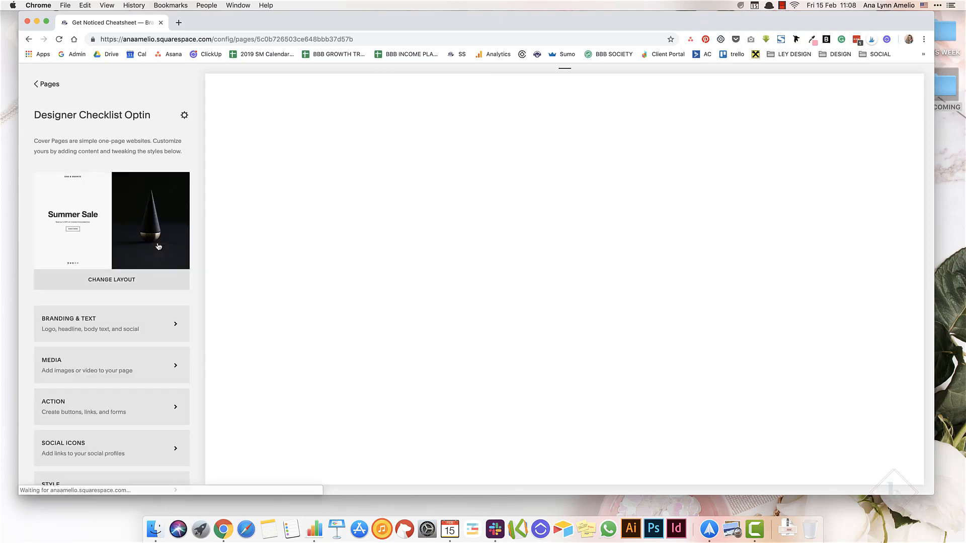
scroll(down, 3)
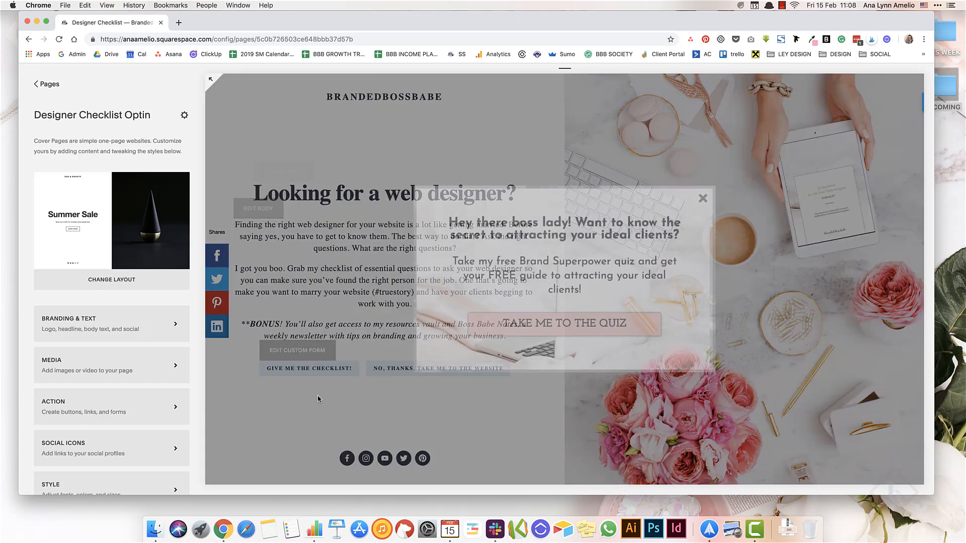
click(703, 198)
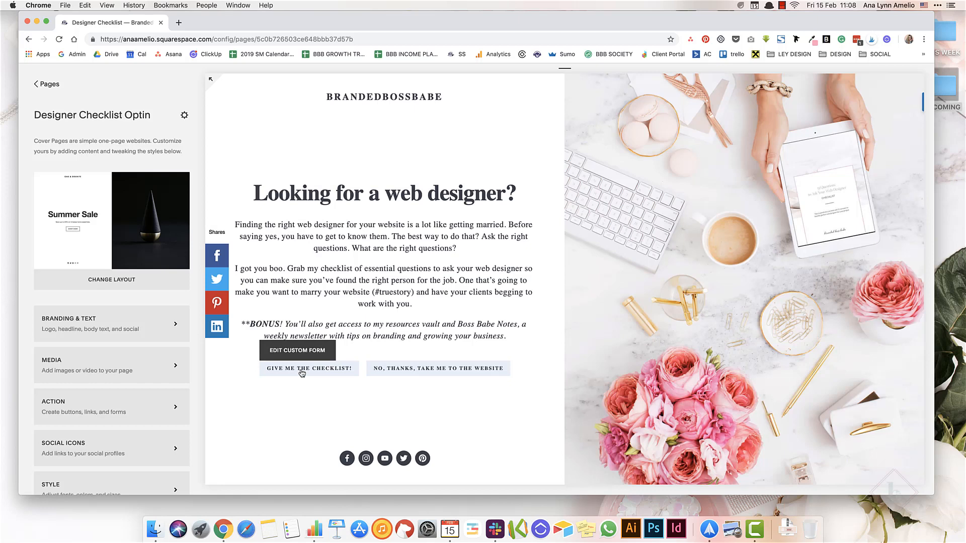
click(309, 368)
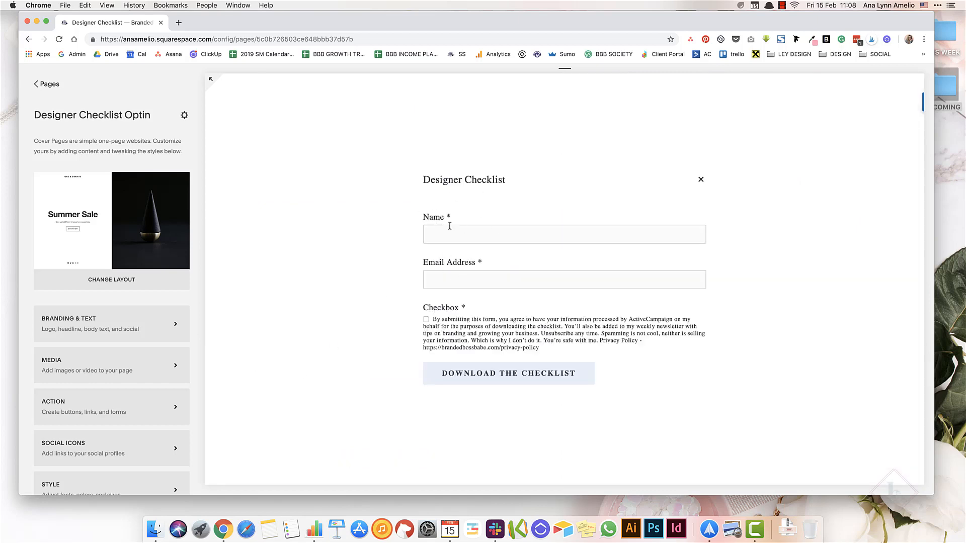
mouse_move(472, 356)
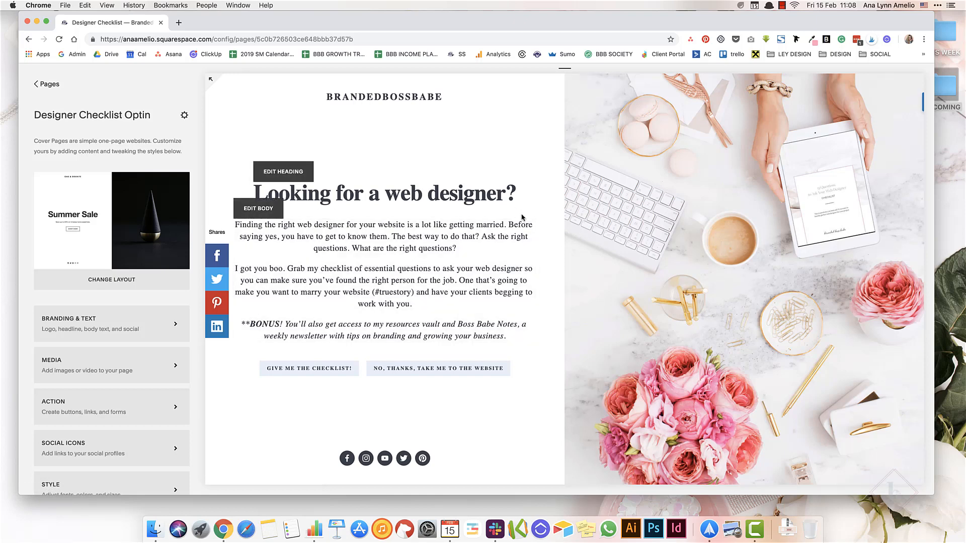
mouse_move(310, 377)
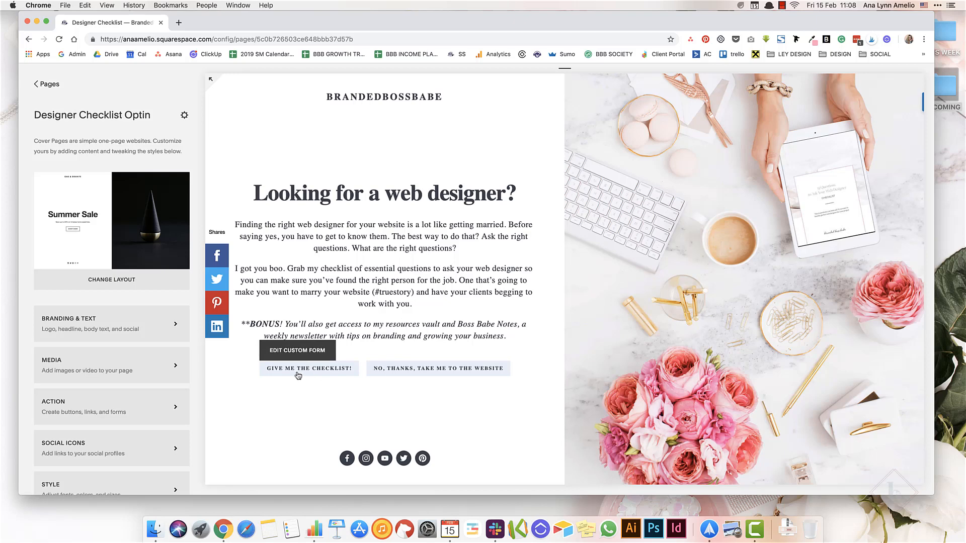
mouse_move(439, 376)
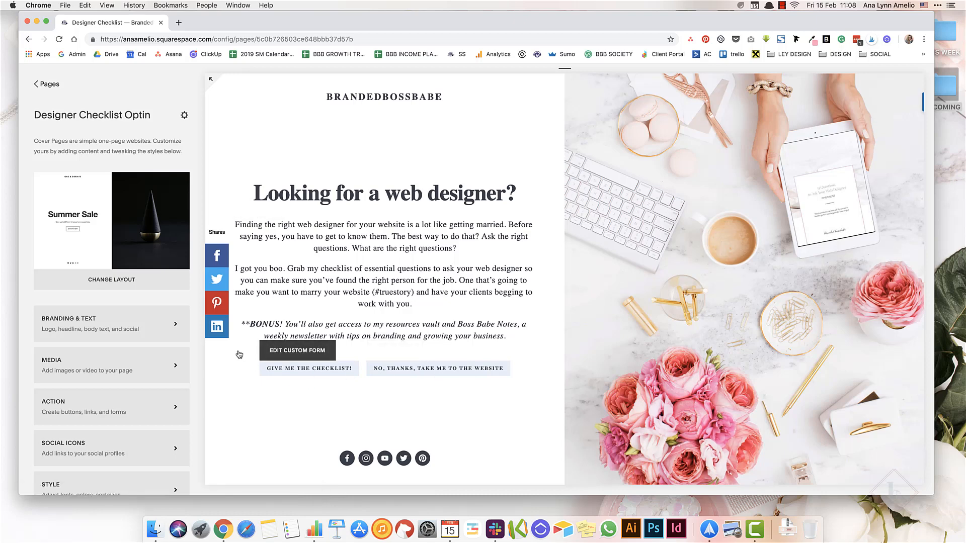
click(46, 84)
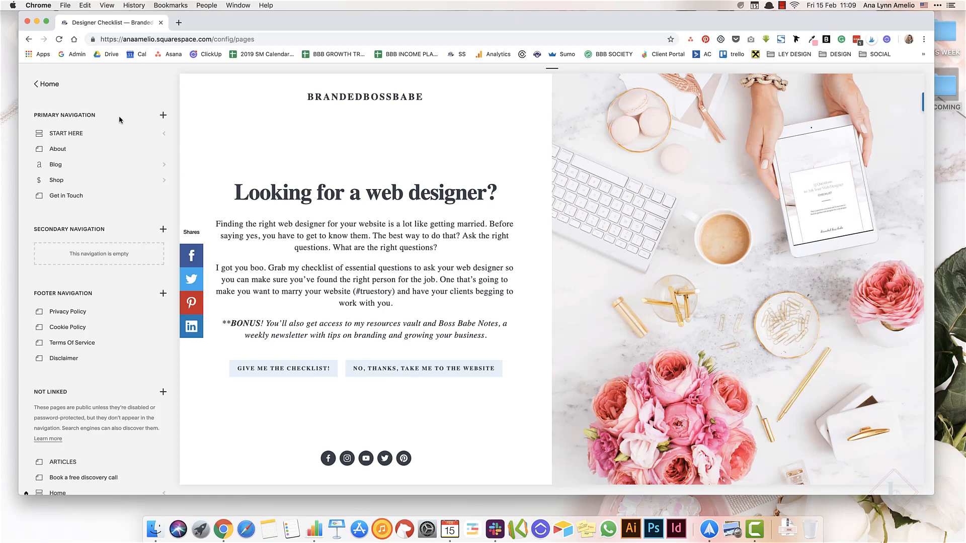
Open the Get Noticed page's Advanced settings to view its Page Header Code Injection styles
scroll(down, 3)
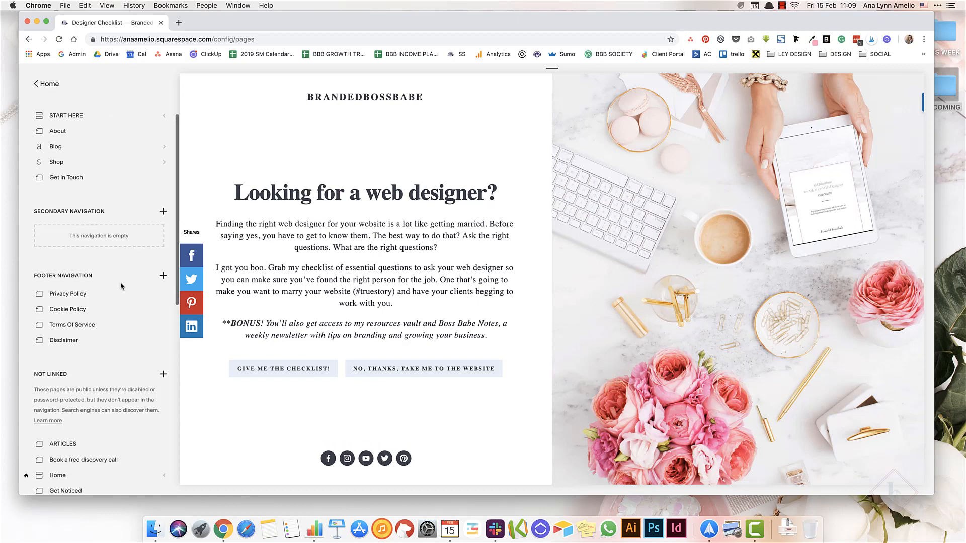
scroll(down, 3)
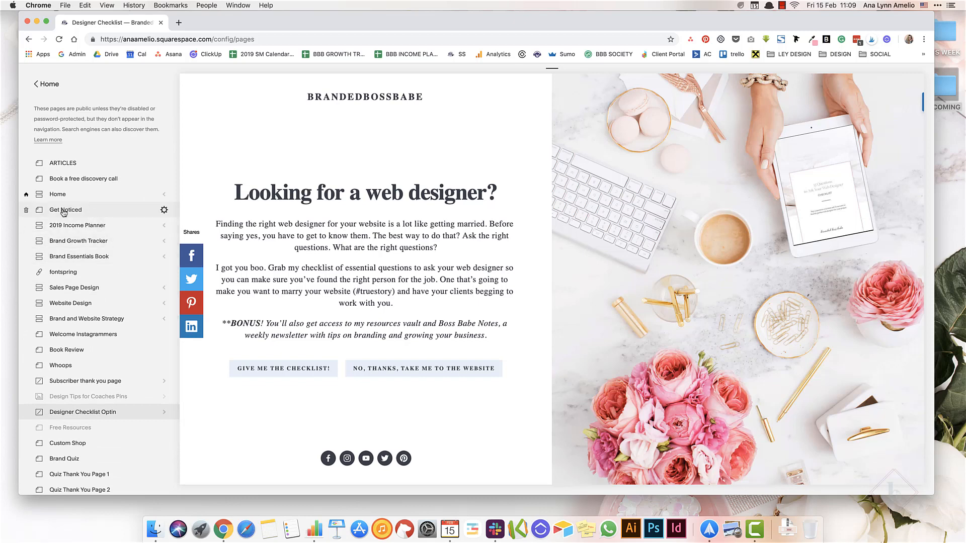
click(65, 209)
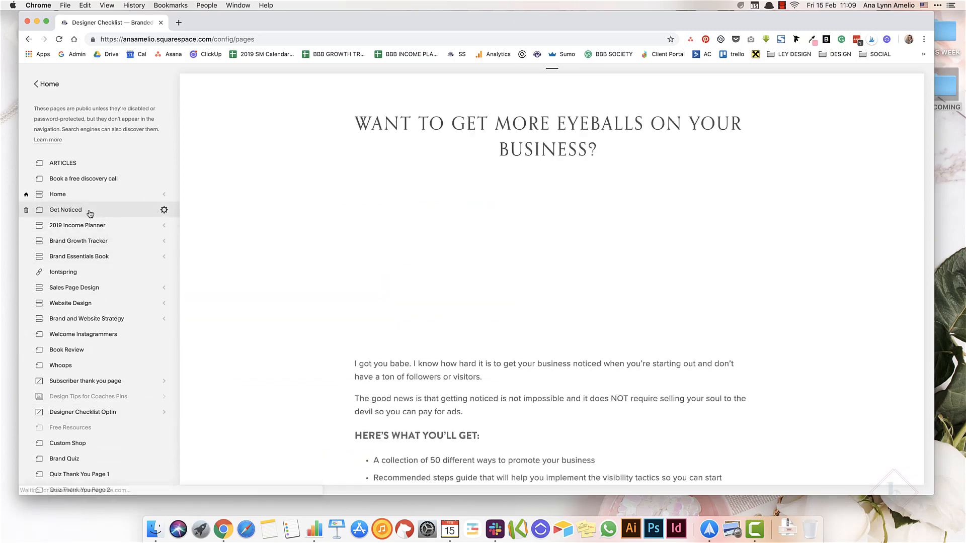
click(66, 210)
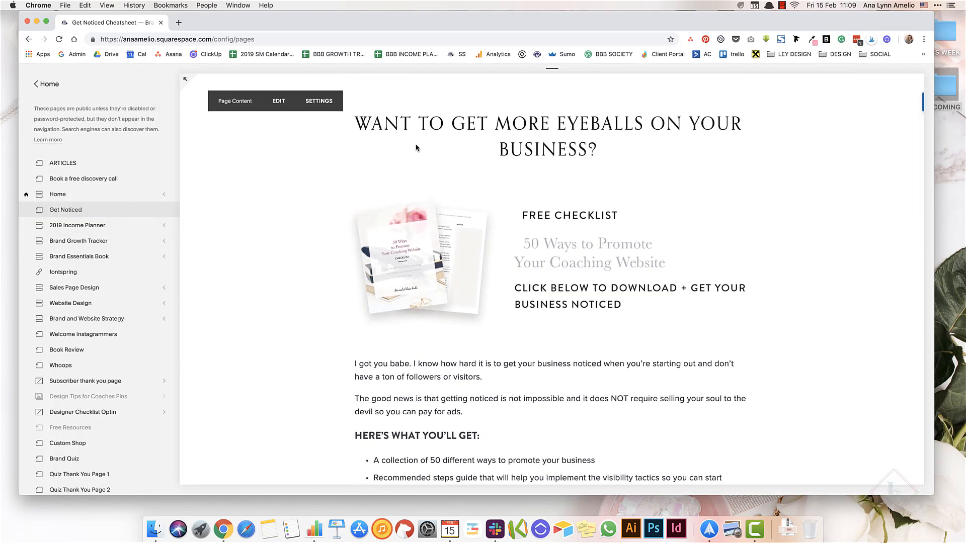
scroll(down, 3)
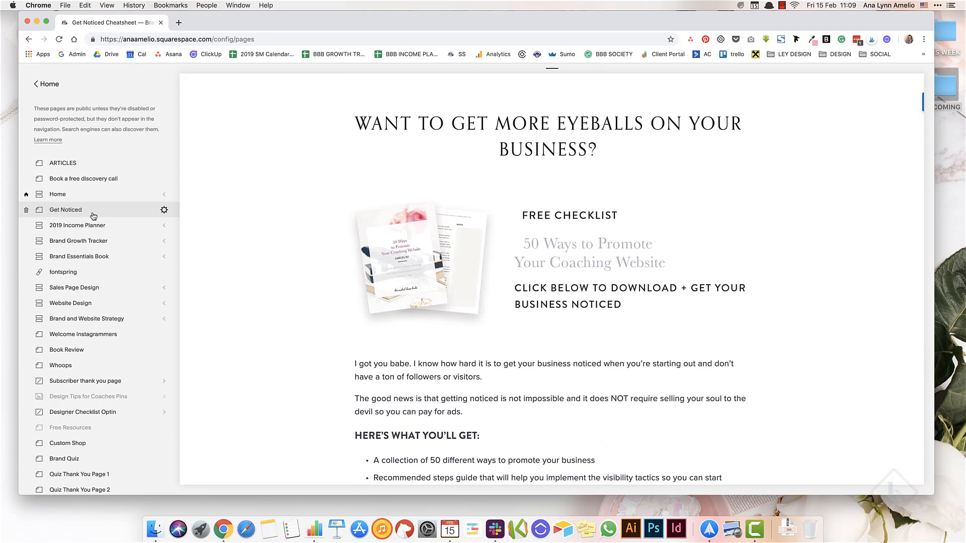
mouse_move(79, 212)
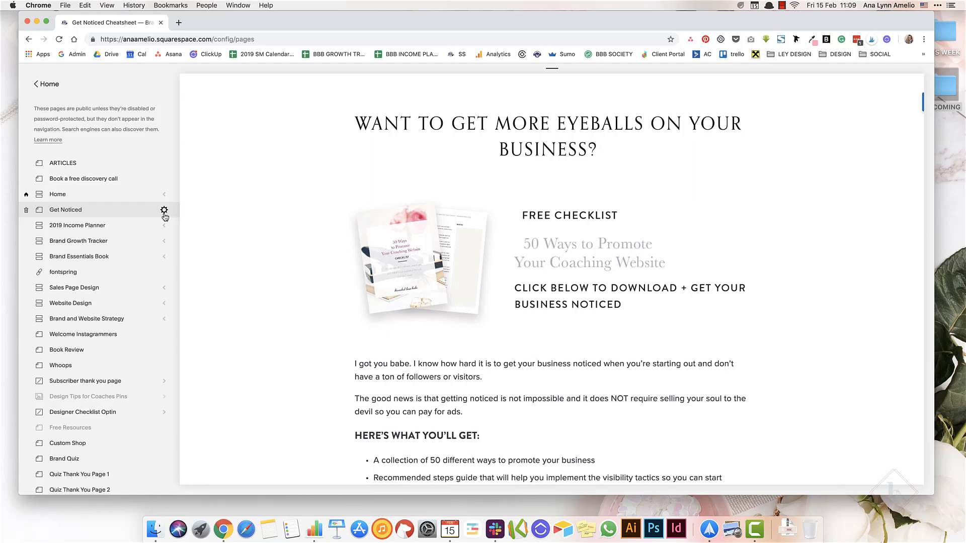
click(164, 210)
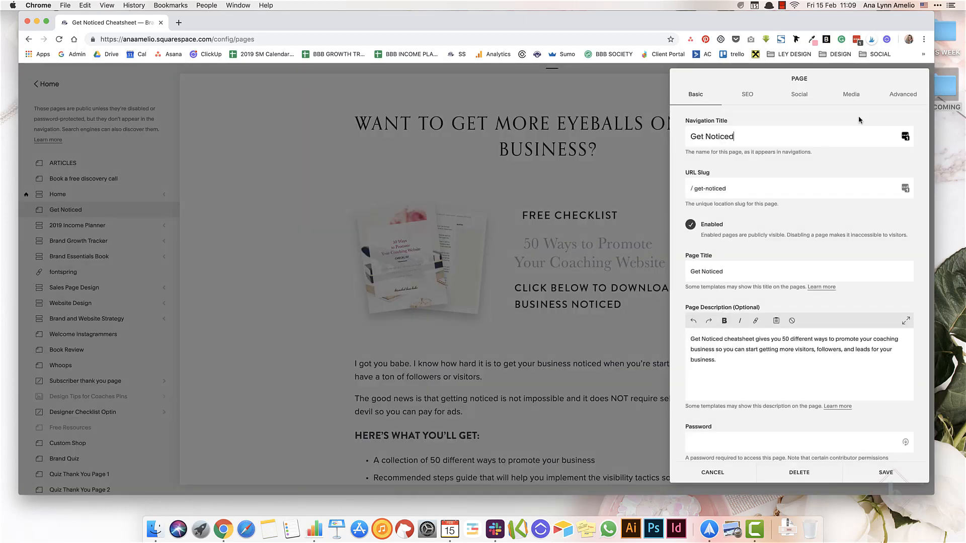
click(902, 94)
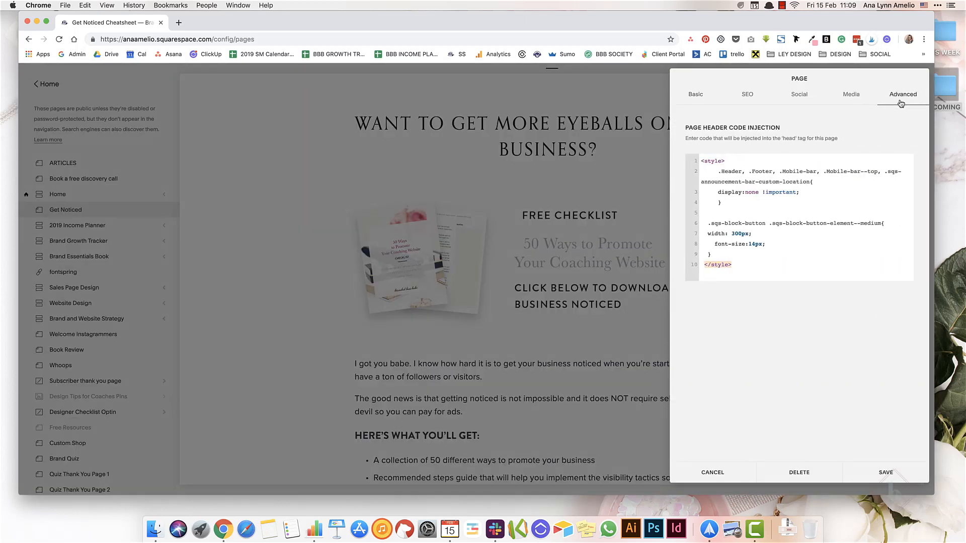